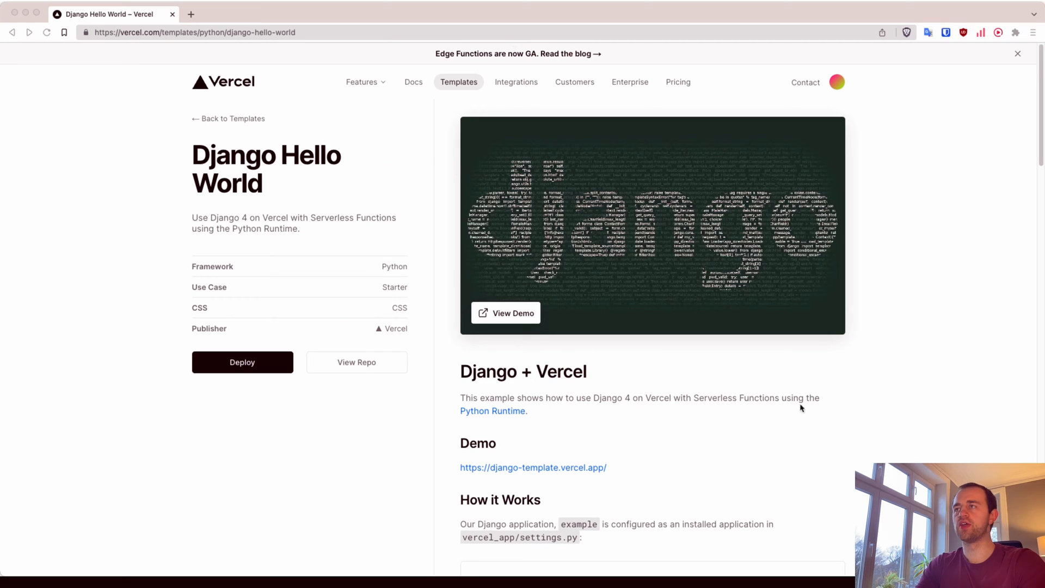
pyautogui.moveTo(365, 172)
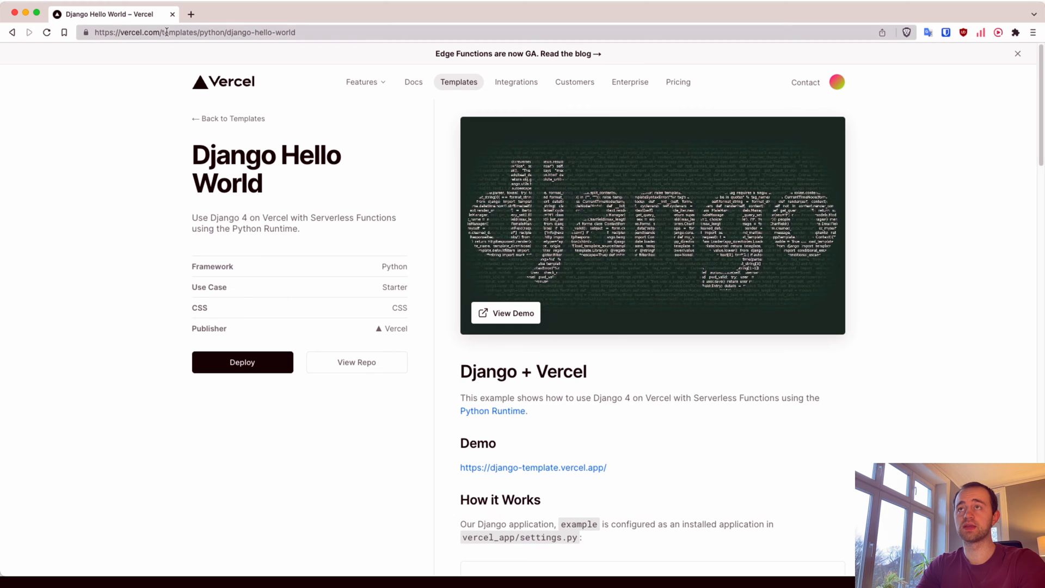
# - Deploy the Django Hello World template on Vercel with a new Git repository named tiber
pyautogui.click(242, 362)
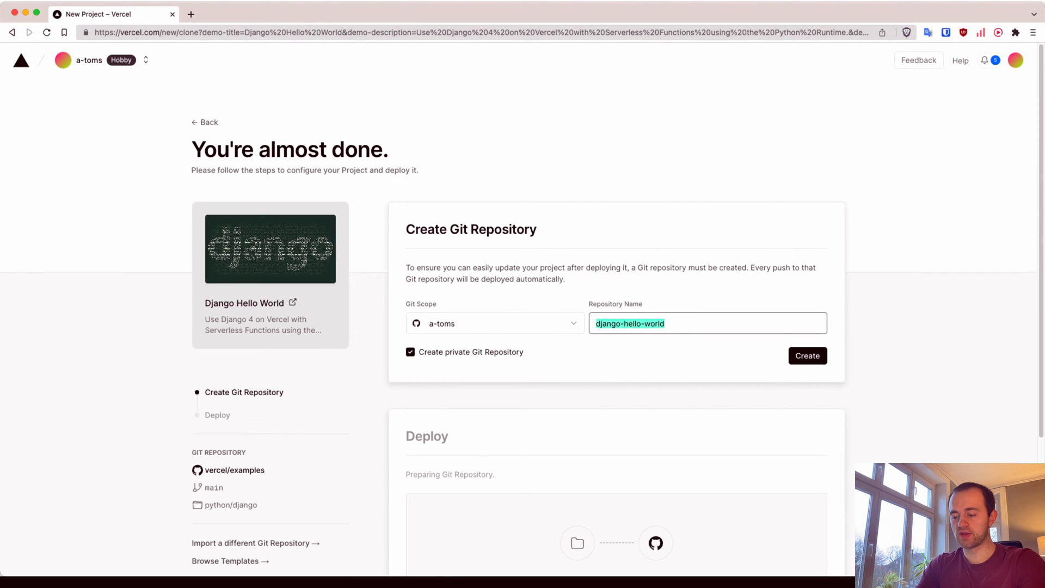
pyautogui.write('tib')
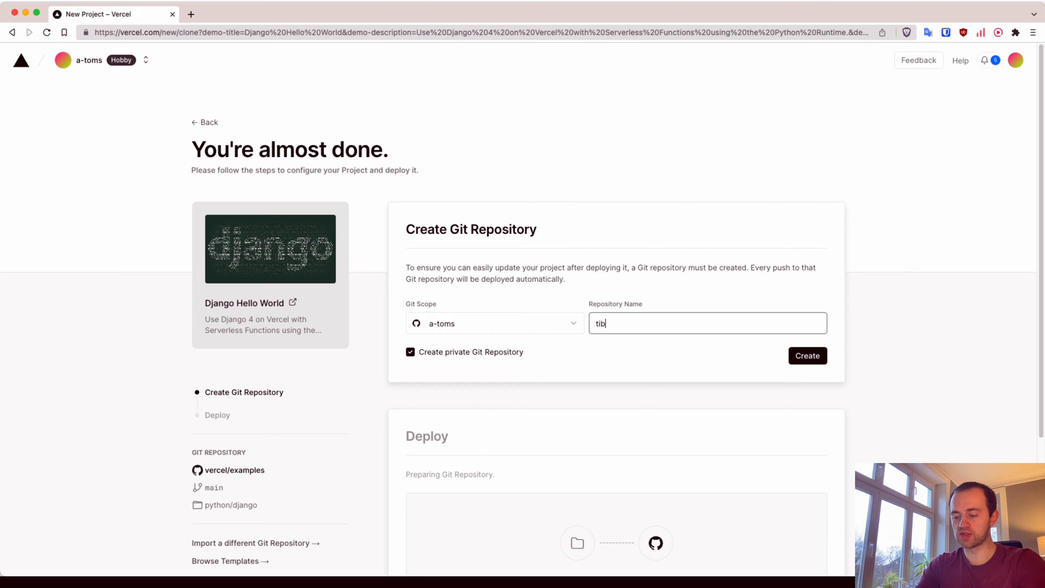
pyautogui.click(808, 355)
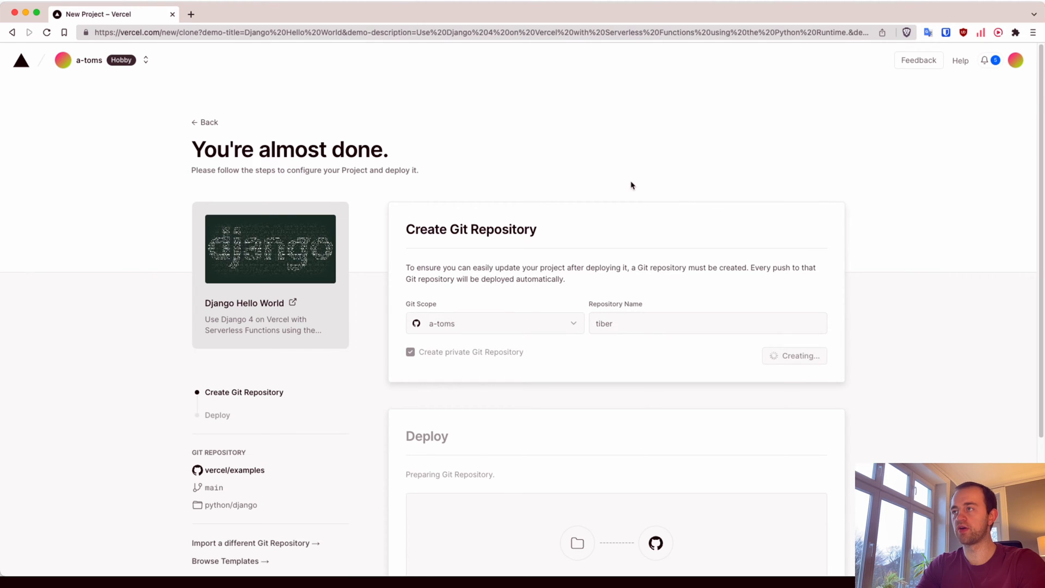
pyautogui.scroll(-3)
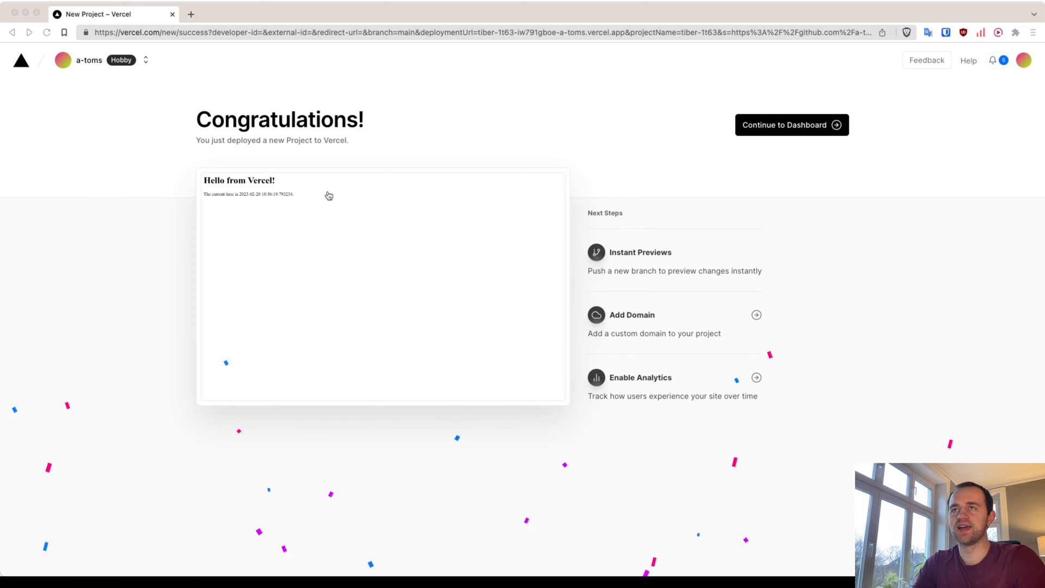
# - Open the live tiber site showing 'Hello from Vercel!', then return to the success page
pyautogui.click(190, 14)
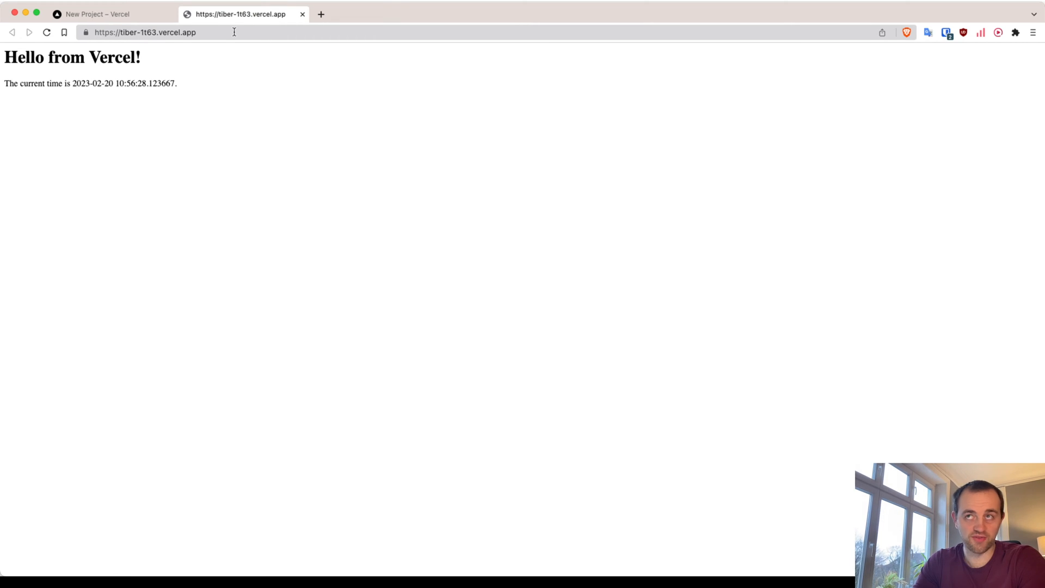
pyautogui.click(98, 14)
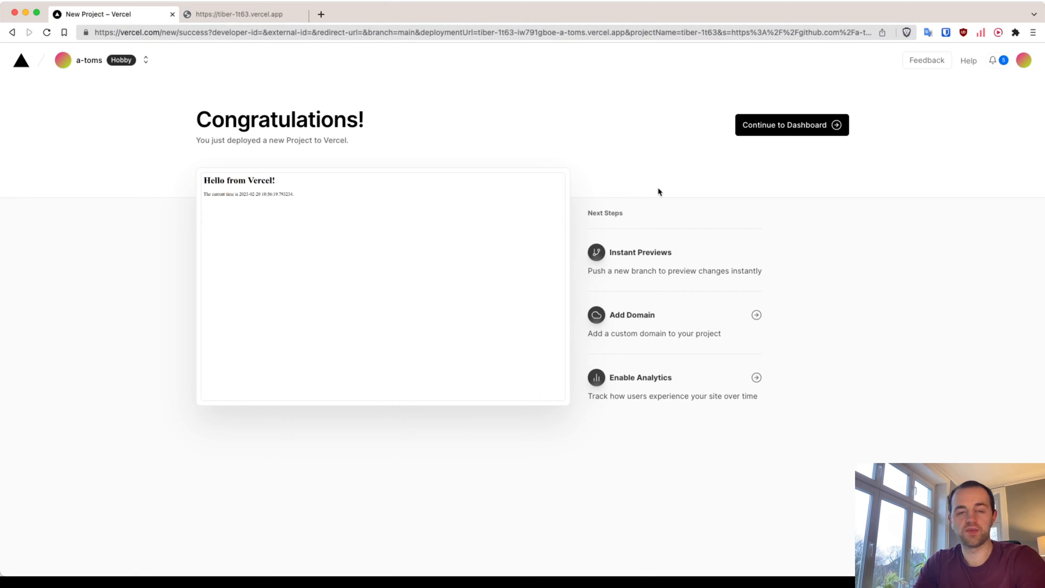
pyautogui.moveTo(688, 140)
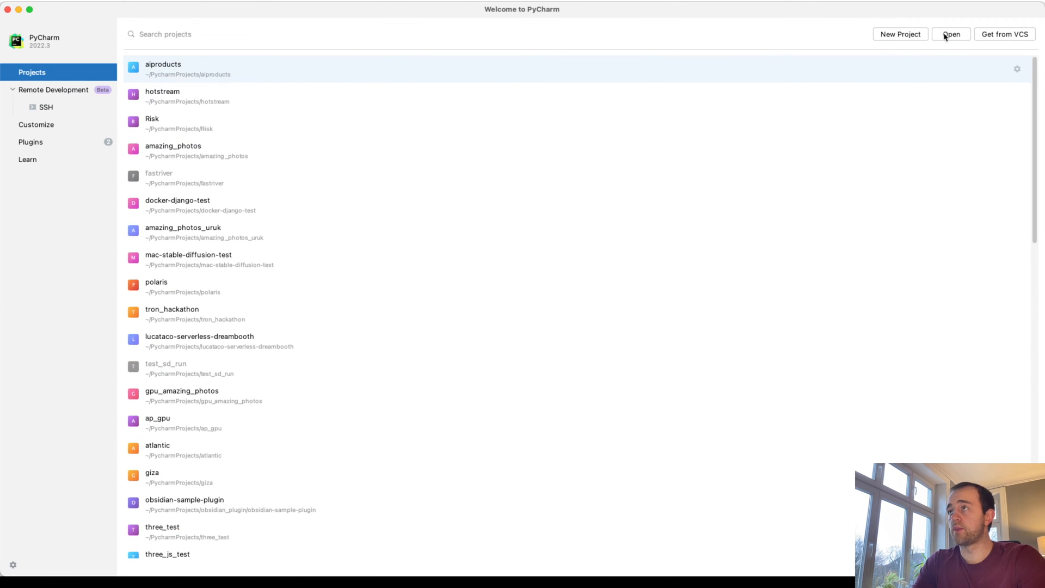
# - Open tiber, create and activate a python3.10 'env' virtualenv, and pip install requirements.txt
pyautogui.click(951, 34)
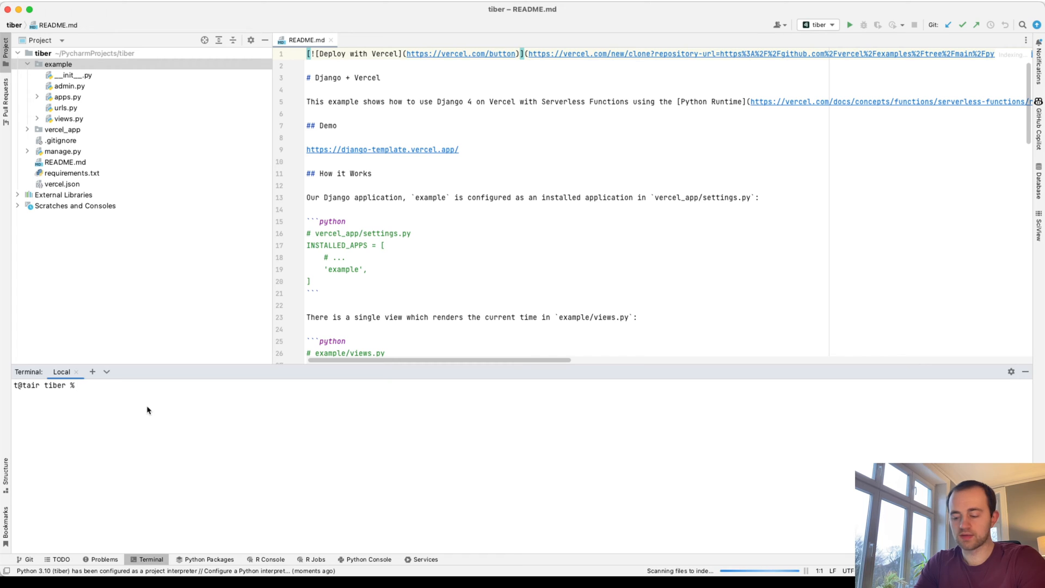
pyautogui.write('python3')
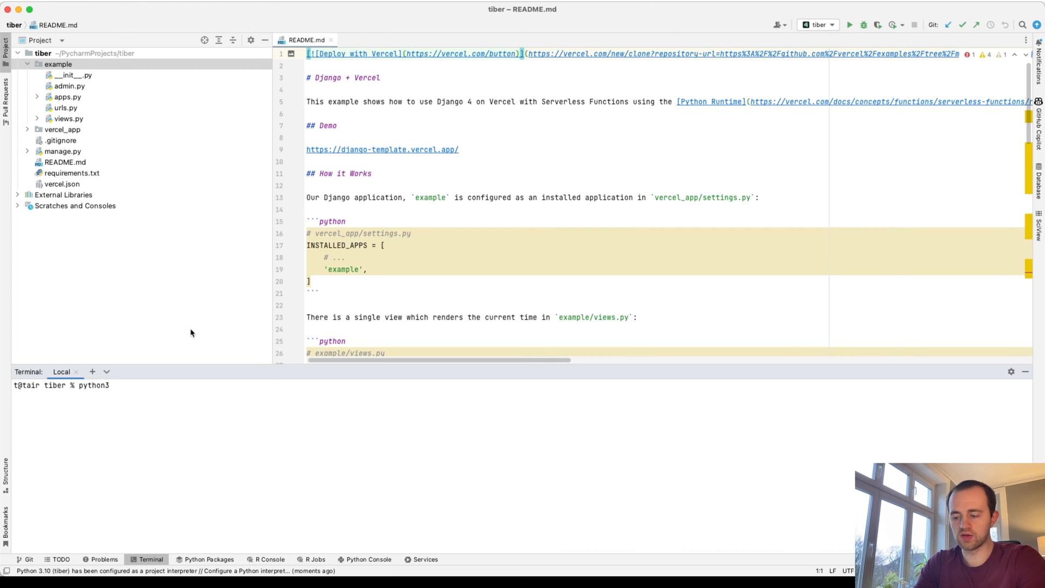
pyautogui.write('.10')
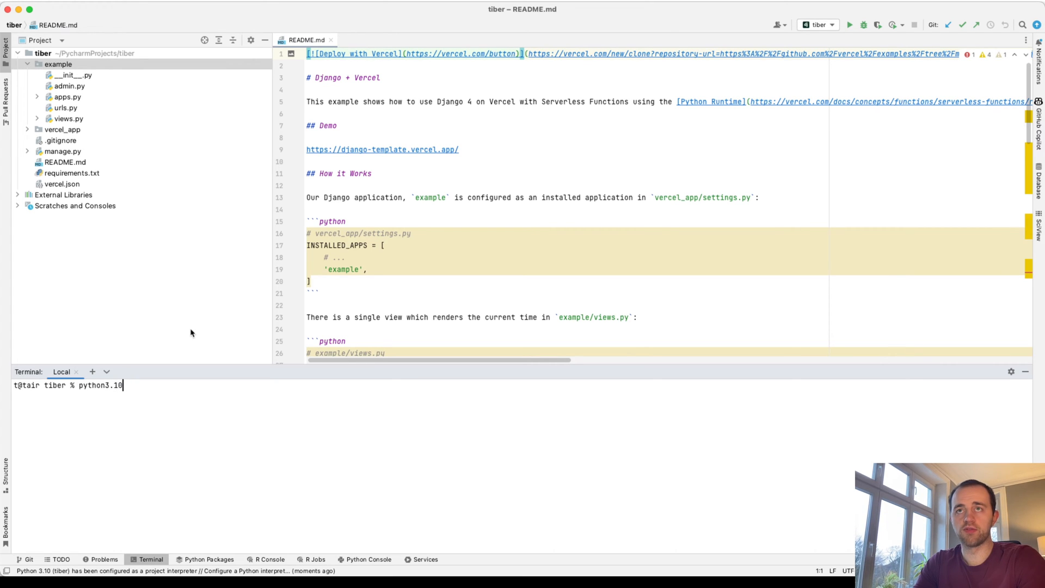
pyautogui.doubleClick(72, 173)
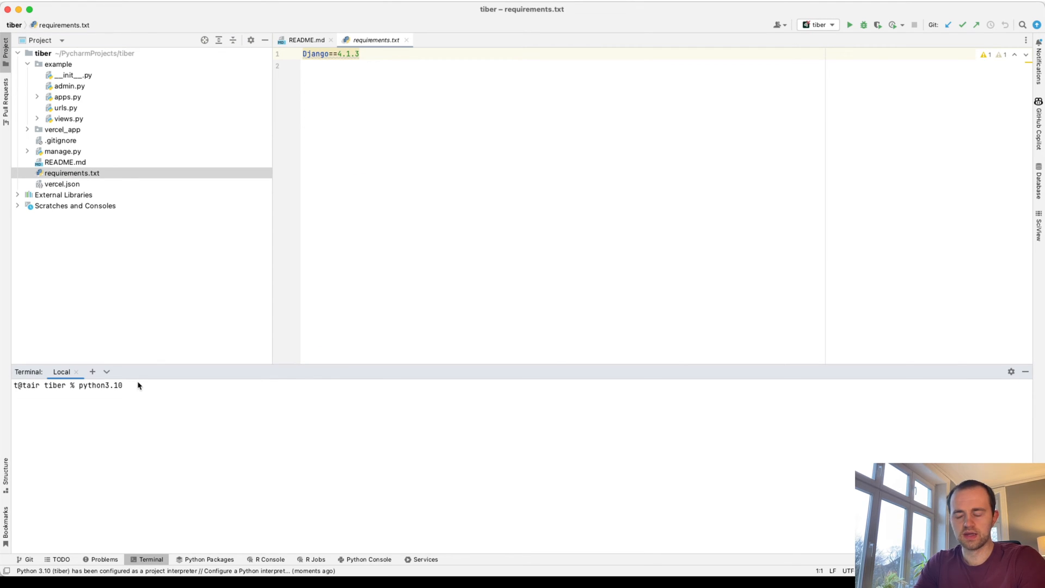
pyautogui.write('-m')
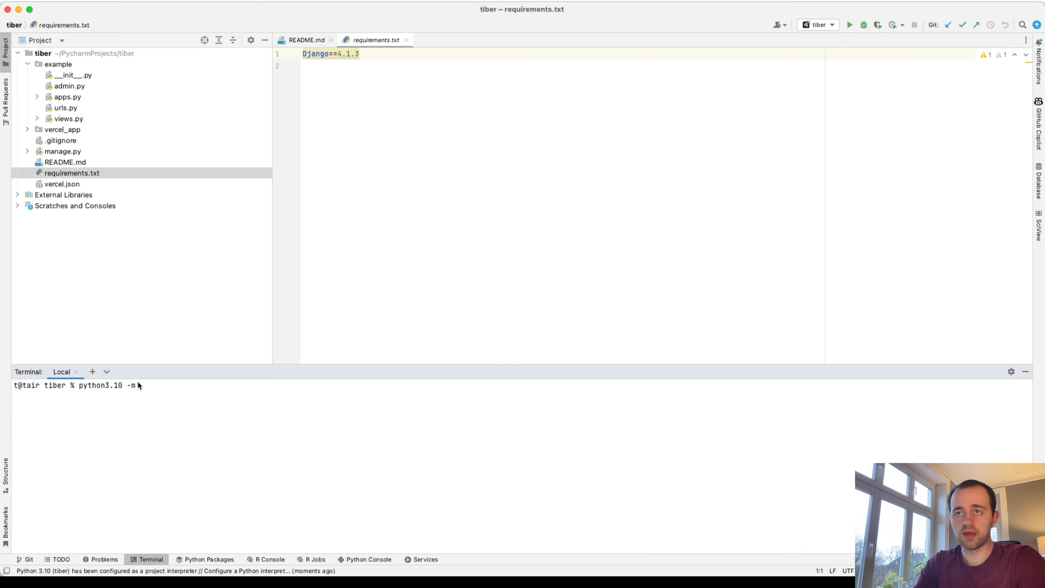
pyautogui.write('venv env')
pyautogui.write('source env/')
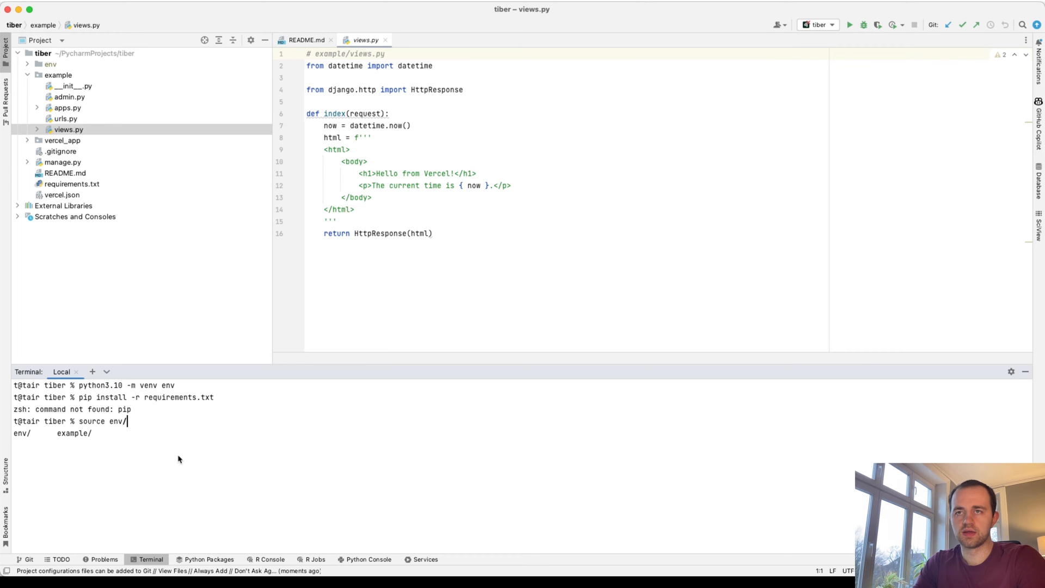
pyautogui.write('bin/activate')
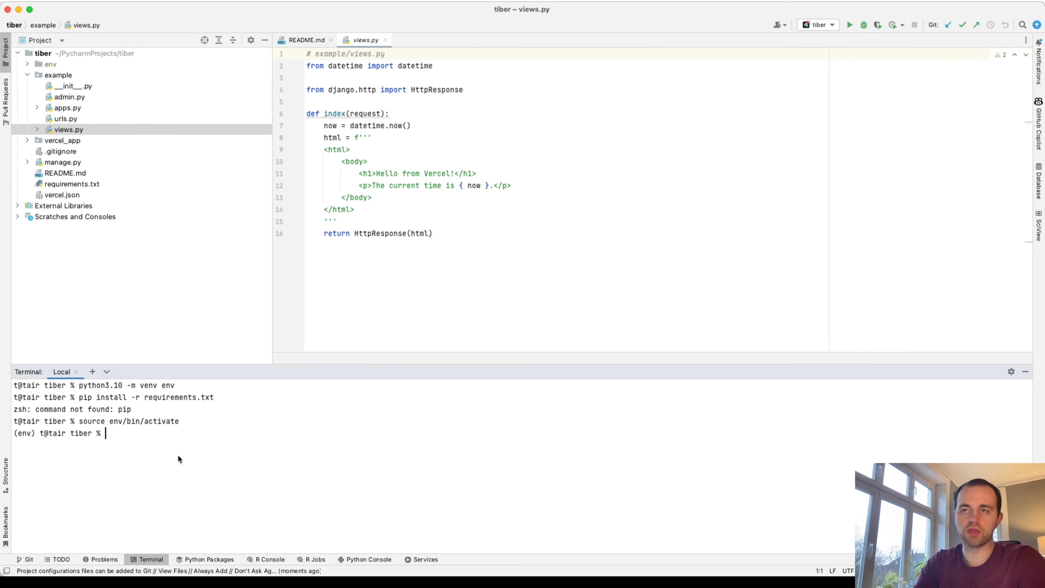
pyautogui.write('pip install -r requirements.txt')
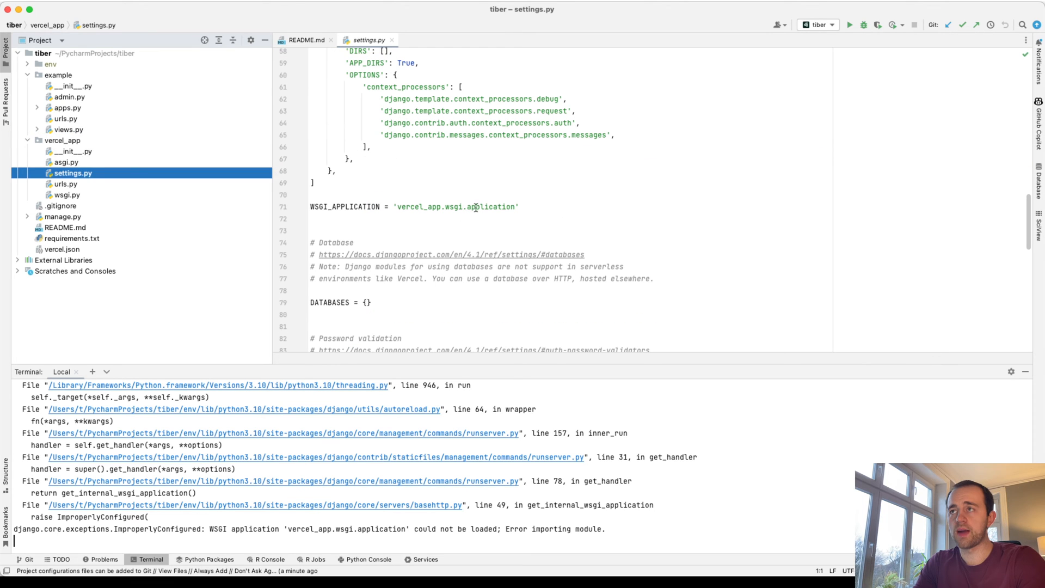
# - Set WSGI_APPLICATION to 'vercel_app.wsgi.app', add '127.0.0.1' to ALLOWED_HOSTS, and rerun runserver
pyautogui.click(508, 206)
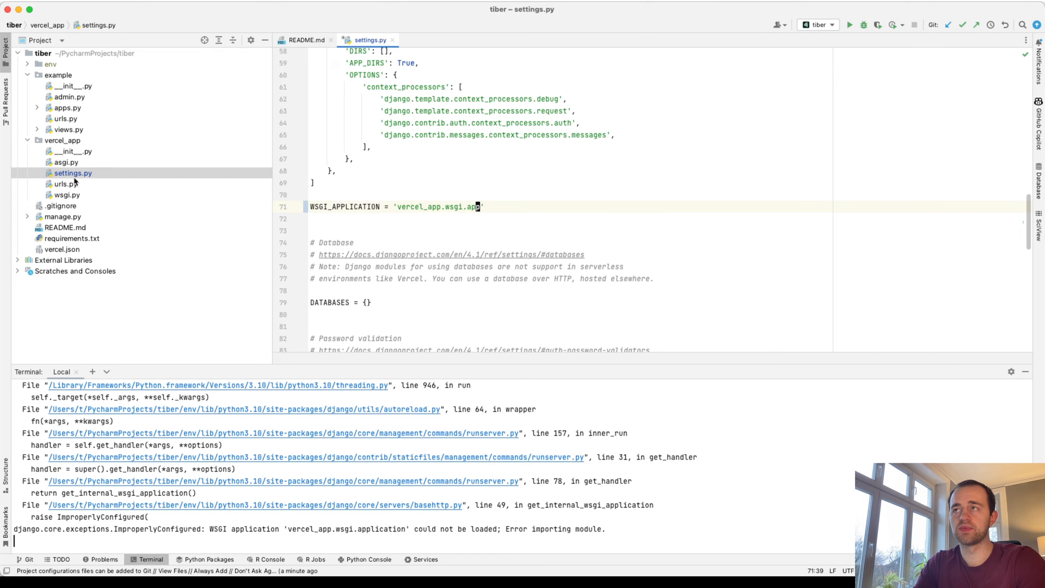
pyautogui.press('ctrl+c')
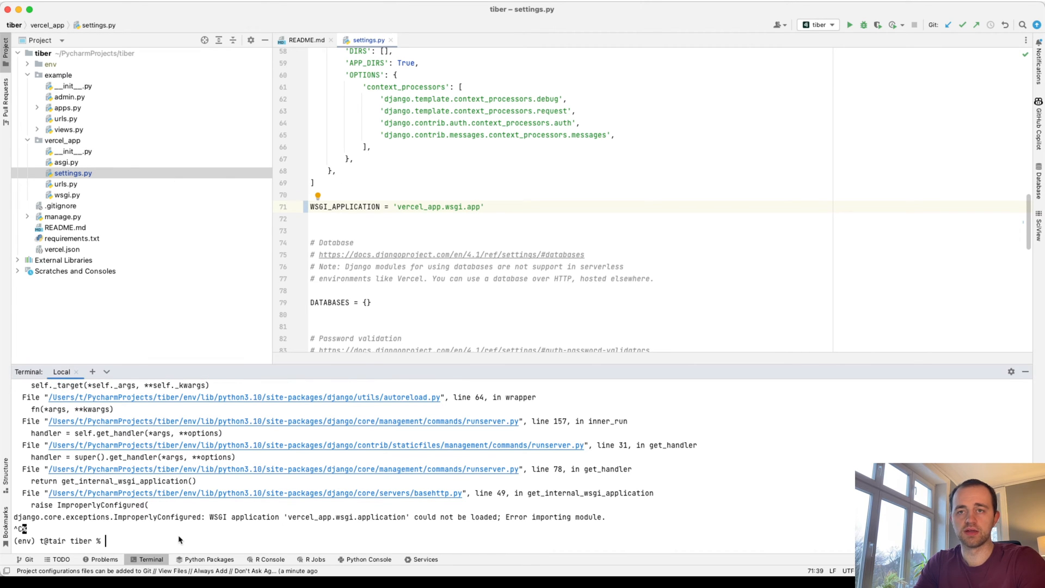
pyautogui.write('python manage.py runserver')
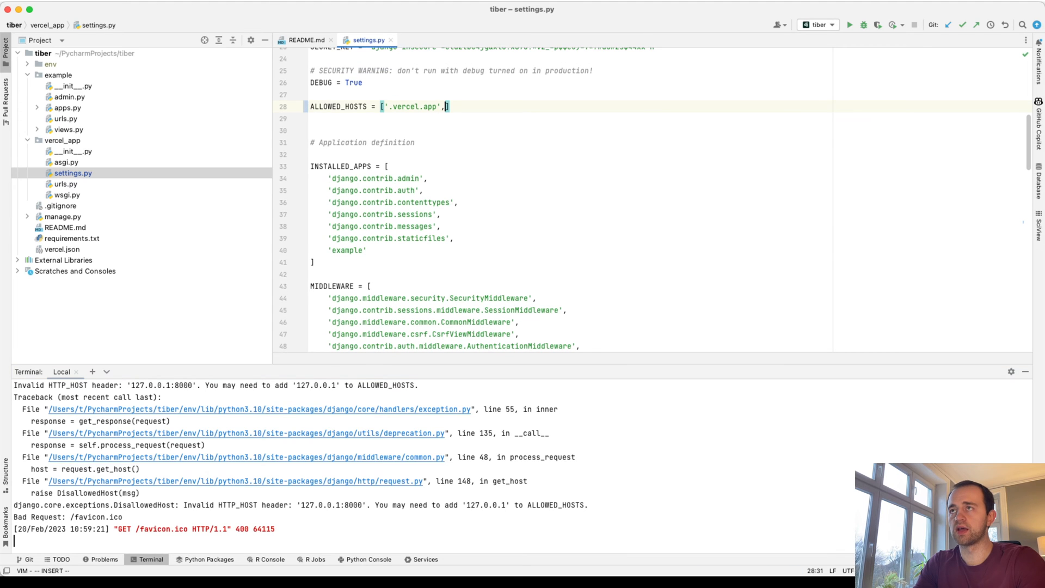
pyautogui.write("'127.0.0.1'")
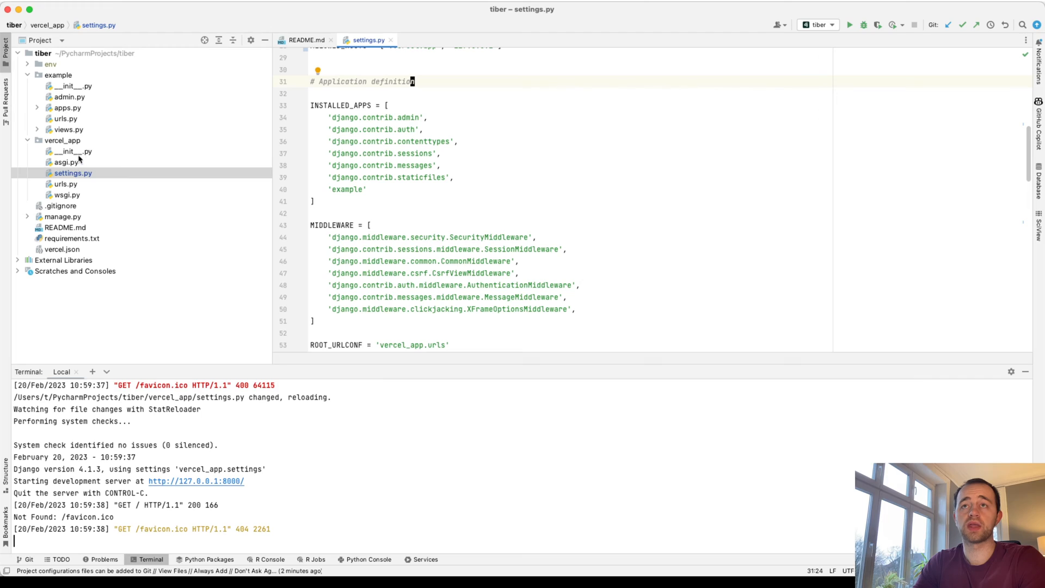
# - Create a template folder inside example containing a new index.html file
pyautogui.rightClick(59, 75)
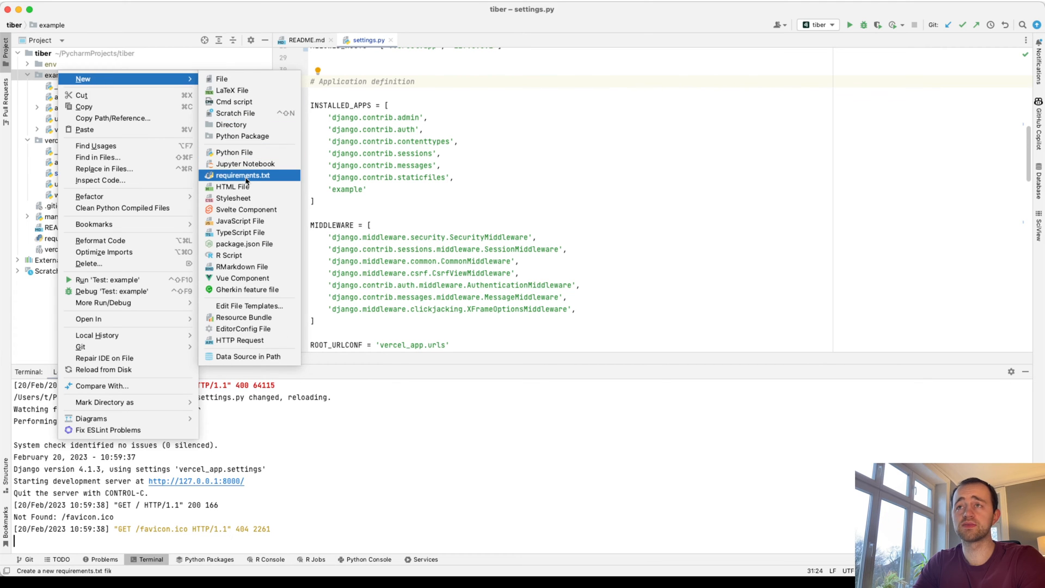
pyautogui.moveTo(231, 125)
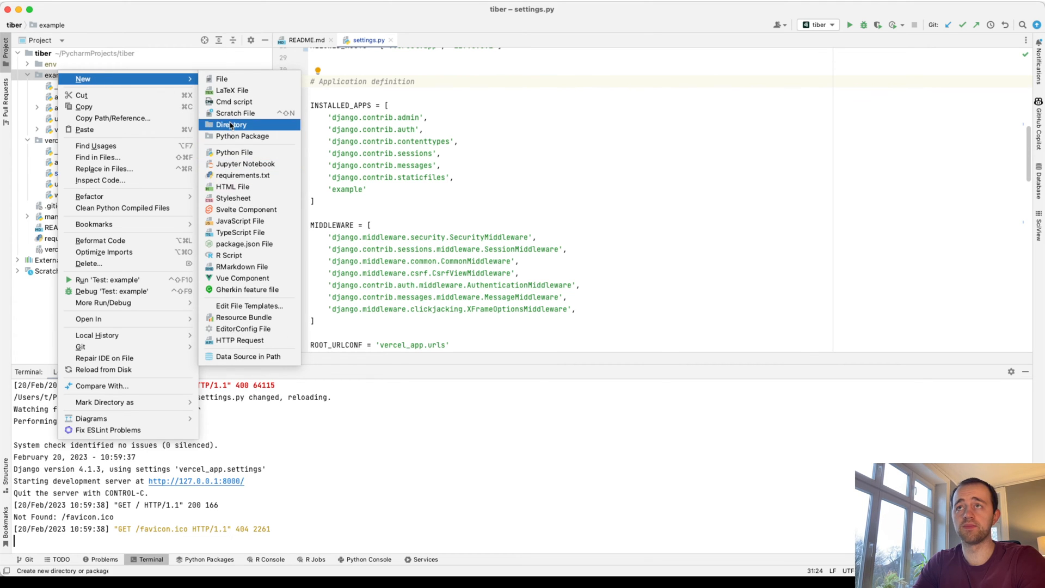
pyautogui.click(232, 124)
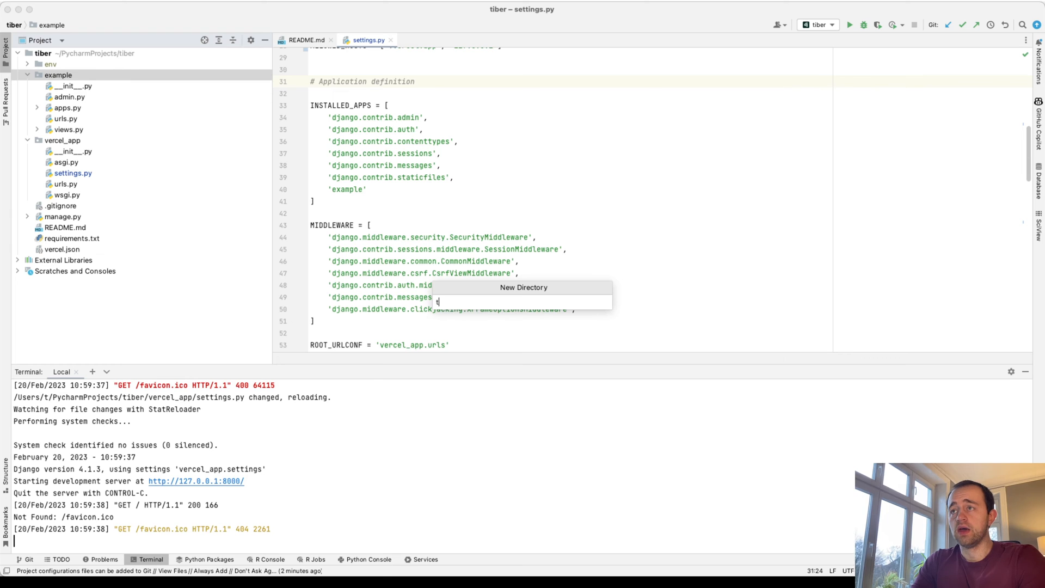
pyautogui.write('template')
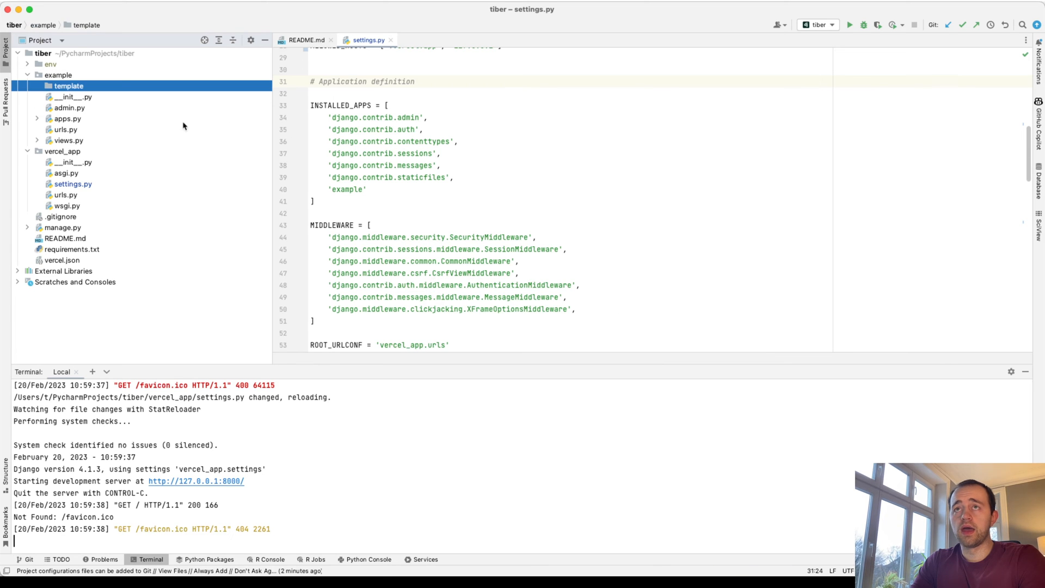
pyautogui.rightClick(68, 85)
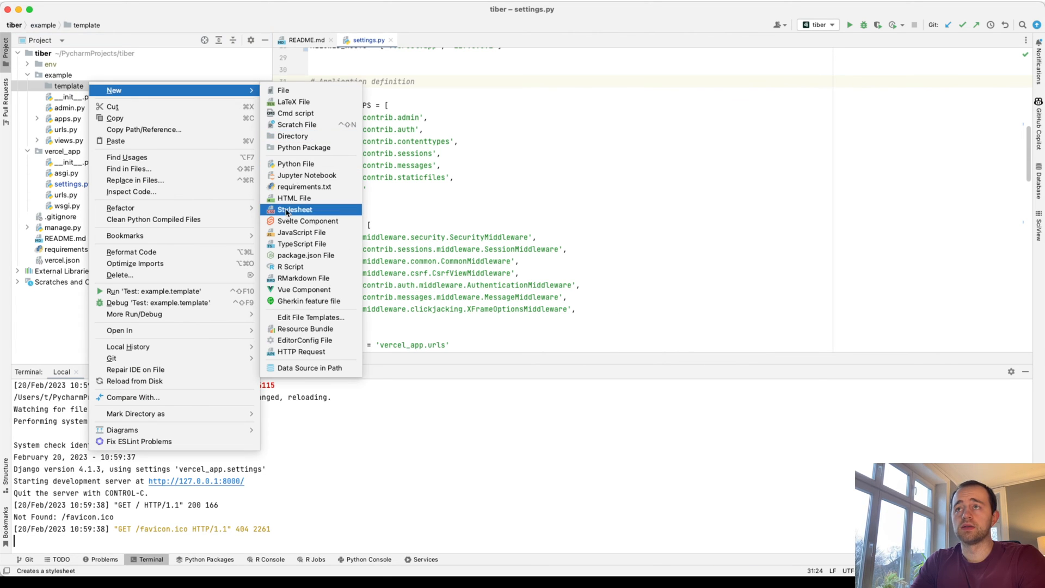
pyautogui.click(294, 198)
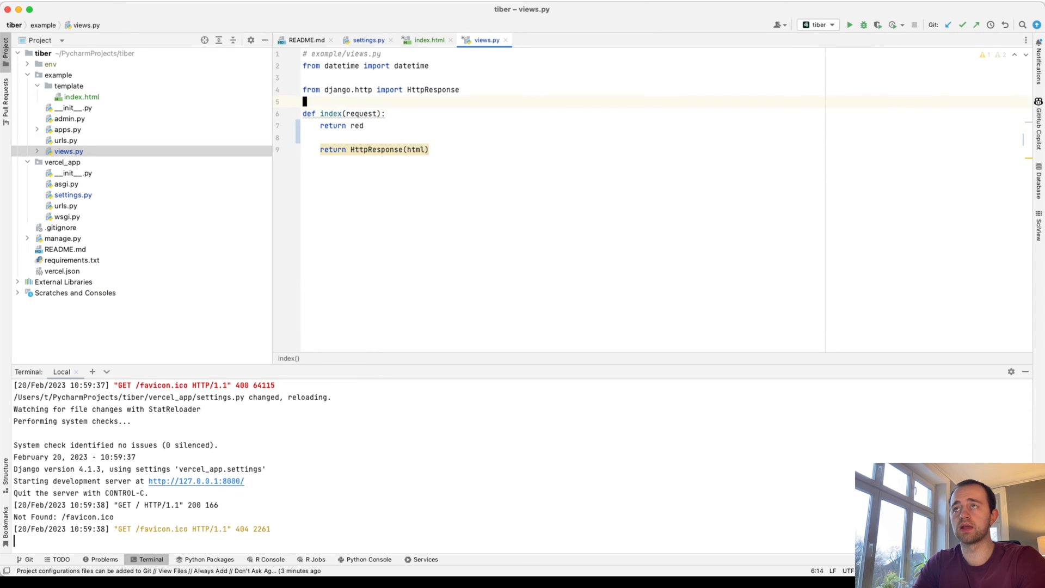
# - Import render in views.py and return render(request, 'example/template/index.html')
pyautogui.write('from_django.')
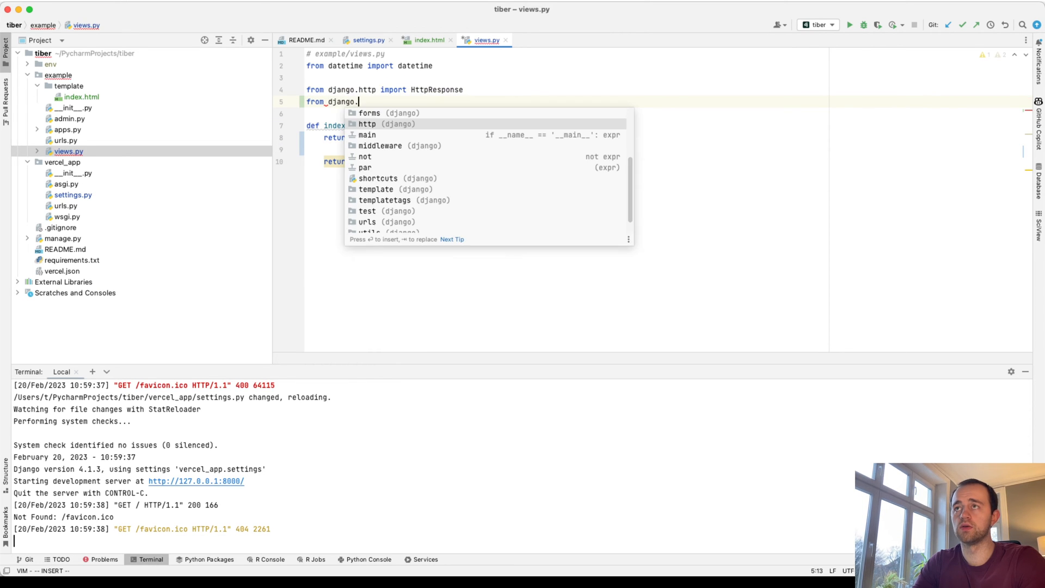
pyautogui.write('helpers import timezone')
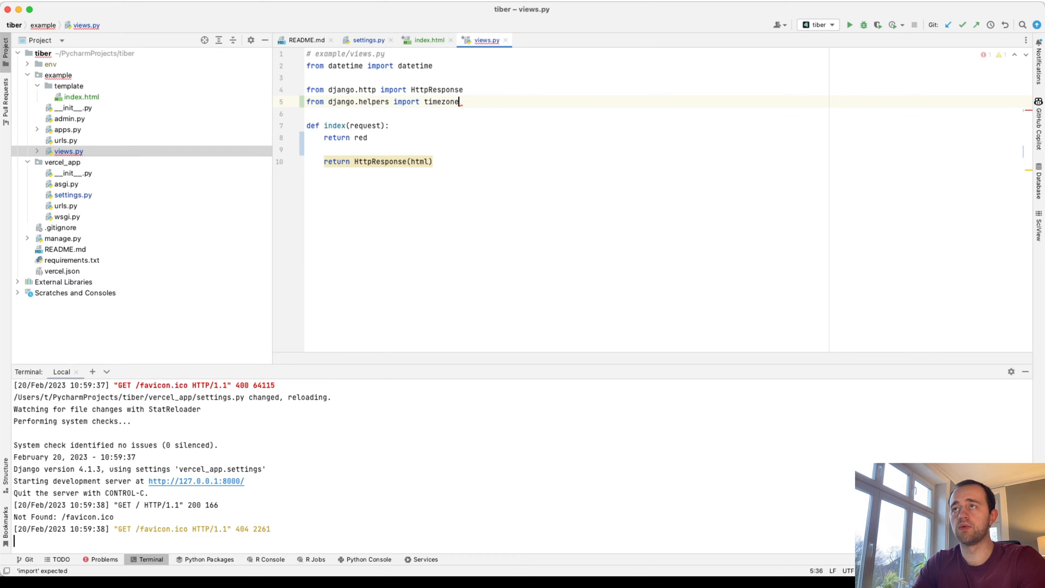
pyautogui.write('_render')
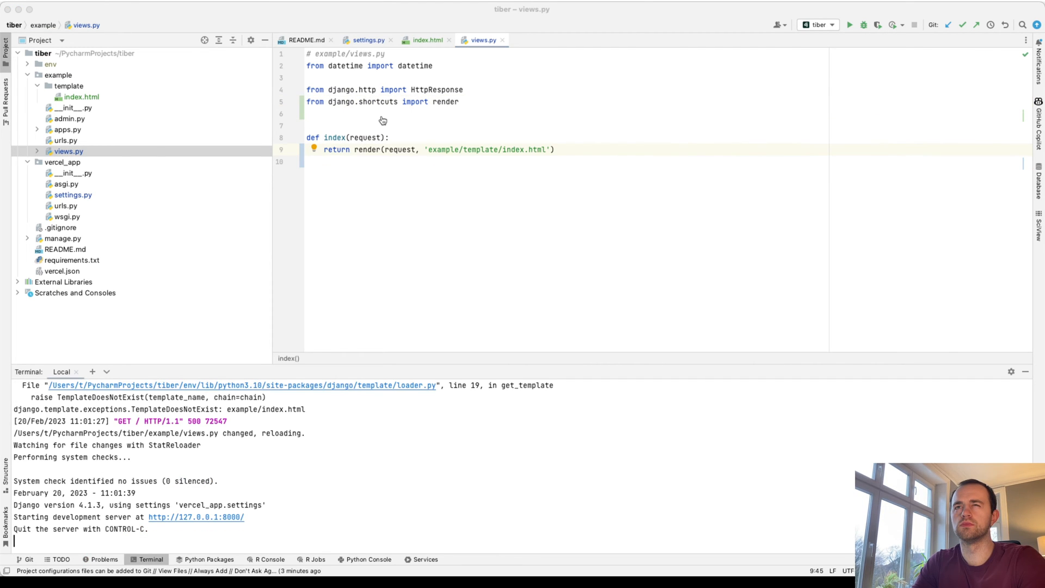
# - Rename the template folder to templates and add <p>Hello galaxy!</p> to index.html's body
pyautogui.rightClick(68, 86)
pyautogui.write('templates')
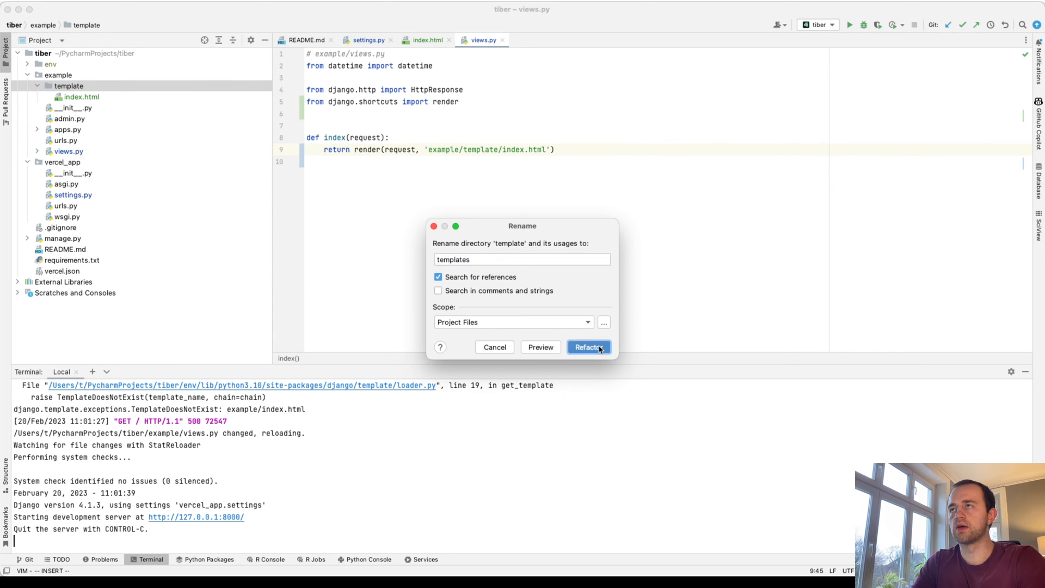
pyautogui.click(587, 347)
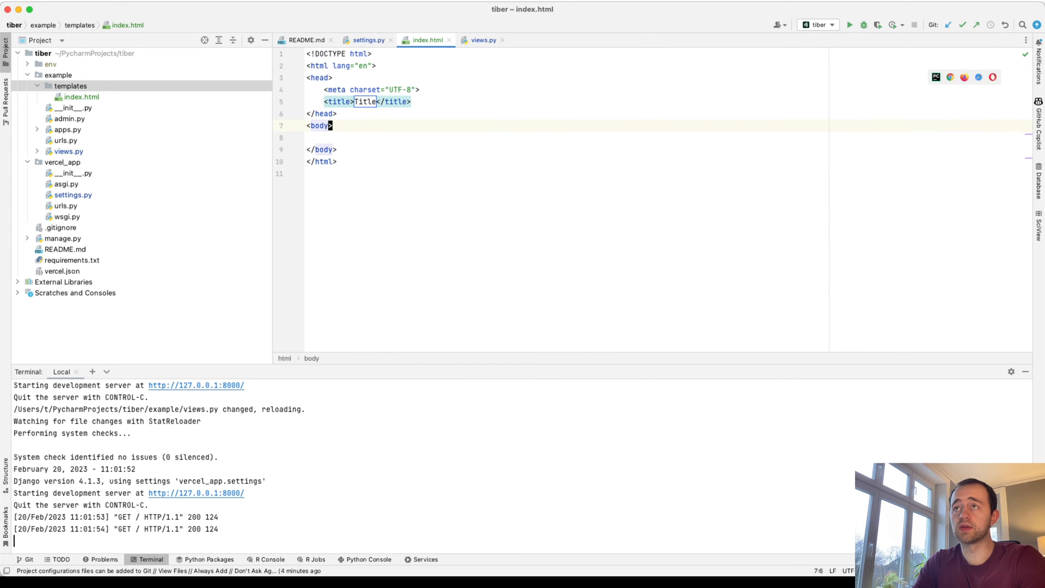
pyautogui.write('<p></p>')
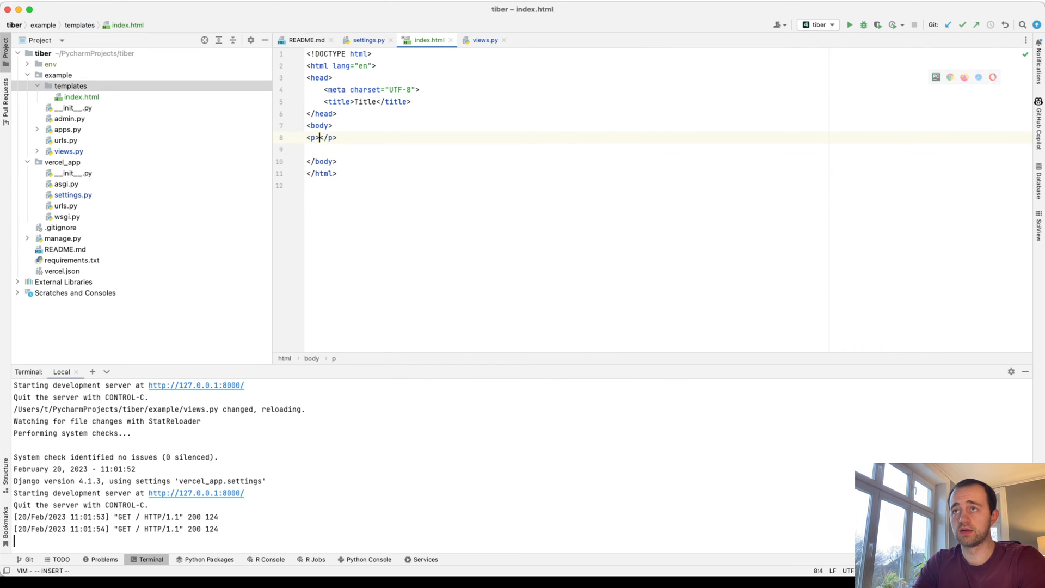
pyautogui.write('Hello!')
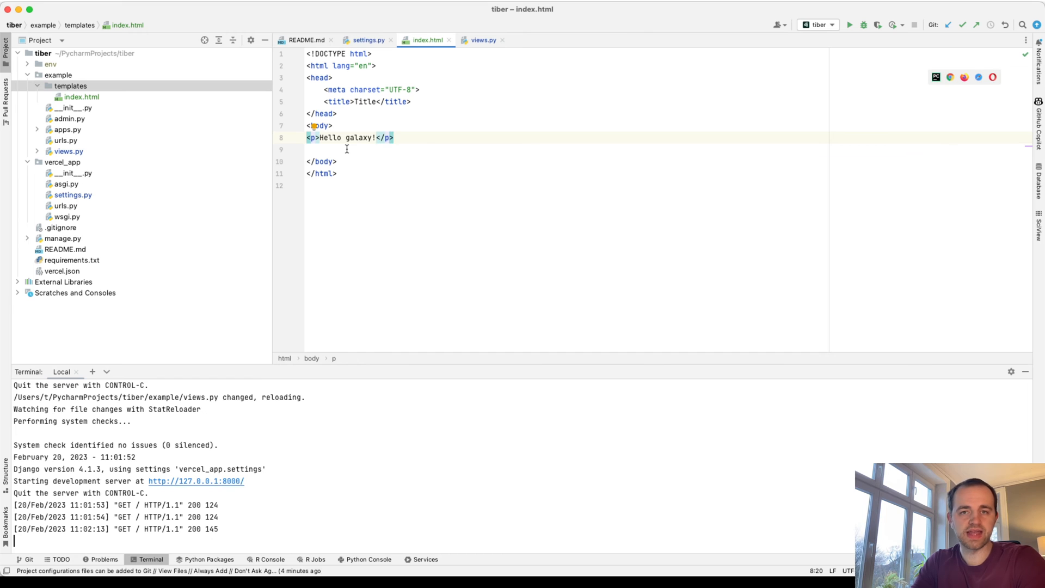
# - Create the static/example/css directory structure inside the example app
pyautogui.click(59, 74)
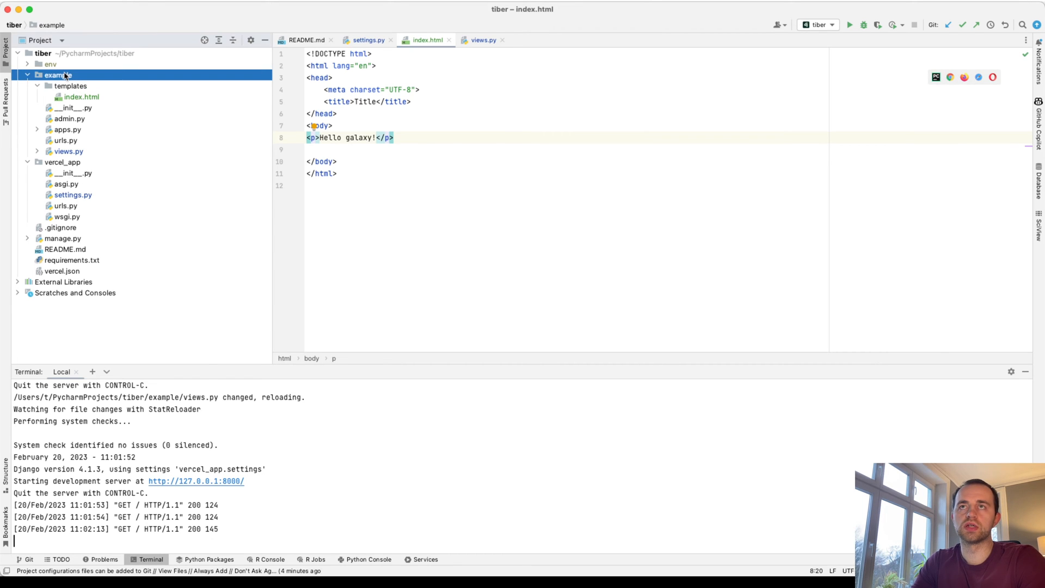
pyautogui.rightClick(55, 75)
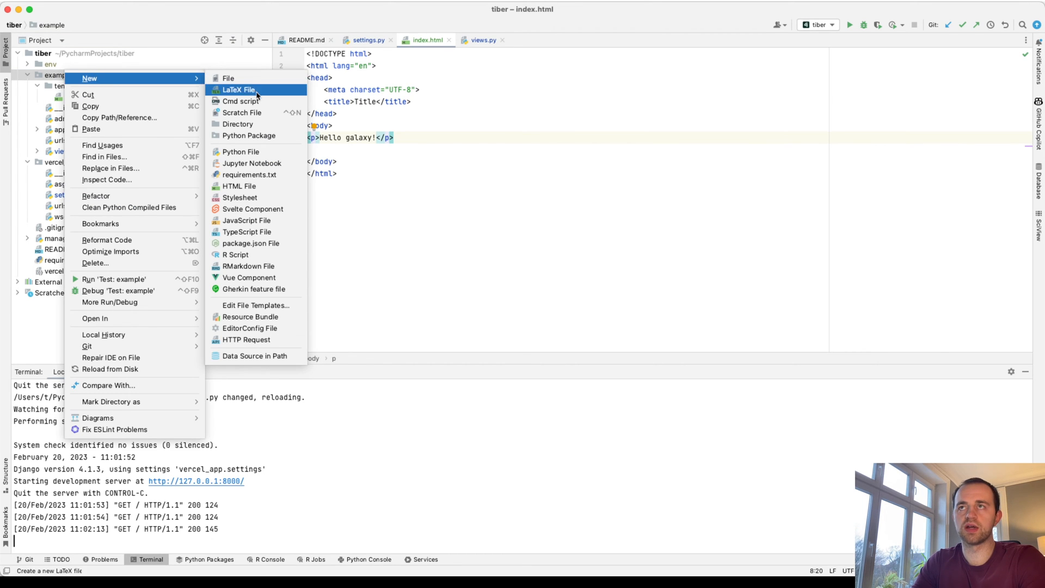
pyautogui.moveTo(240, 197)
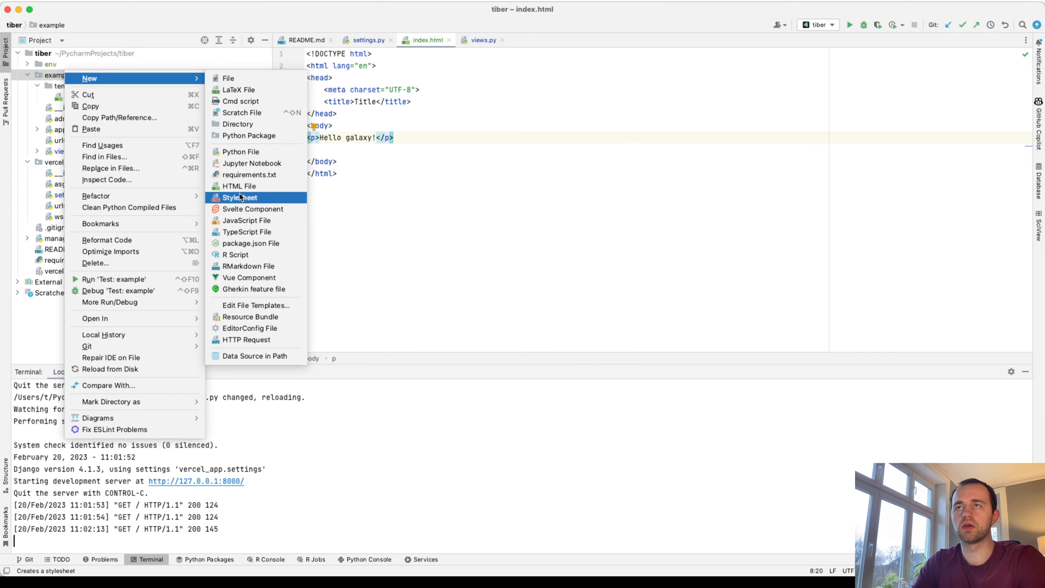
pyautogui.click(238, 124)
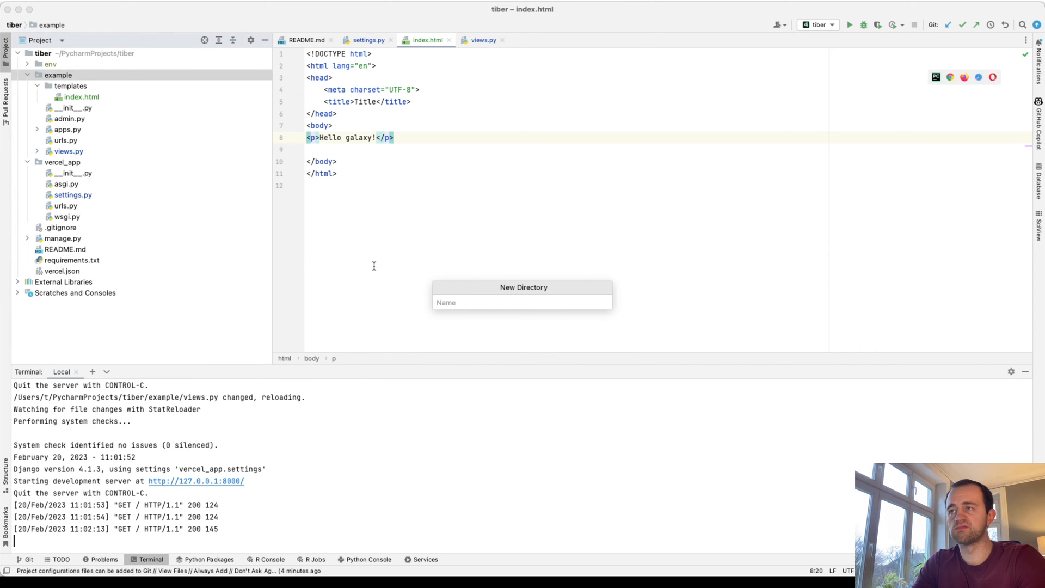
pyautogui.write('sta')
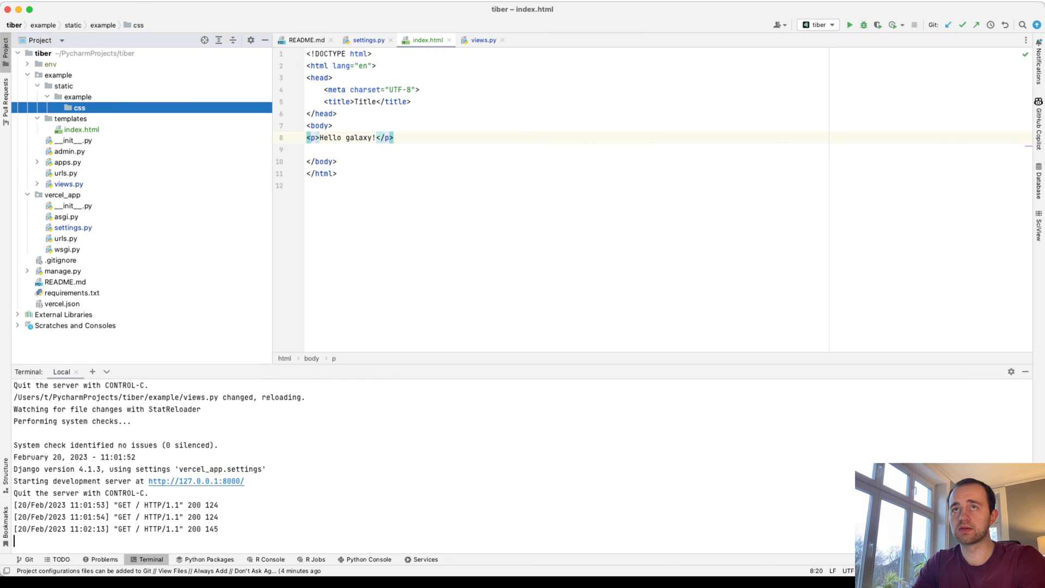
pyautogui.rightClick(78, 107)
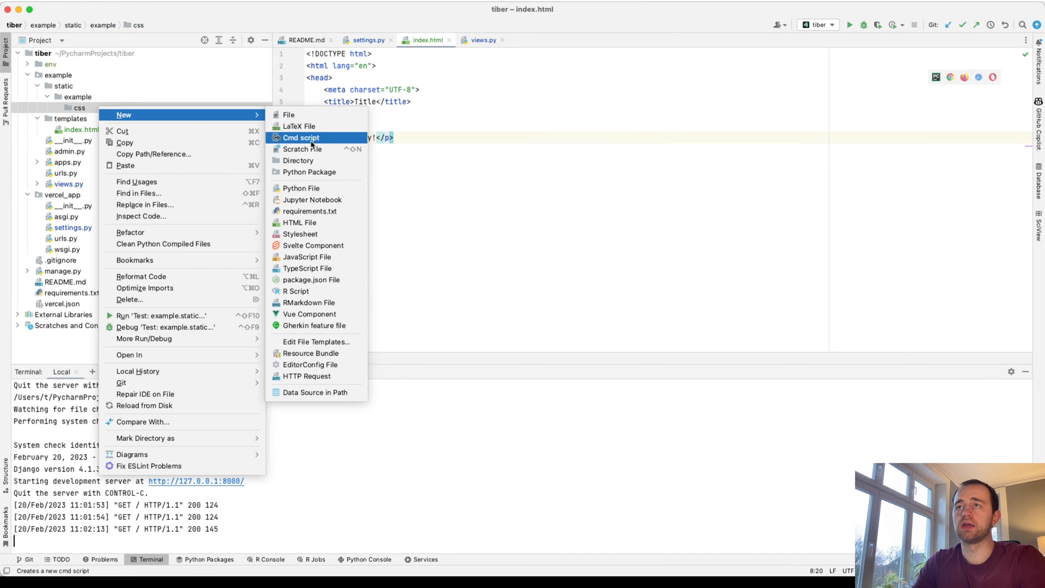
pyautogui.moveTo(300, 234)
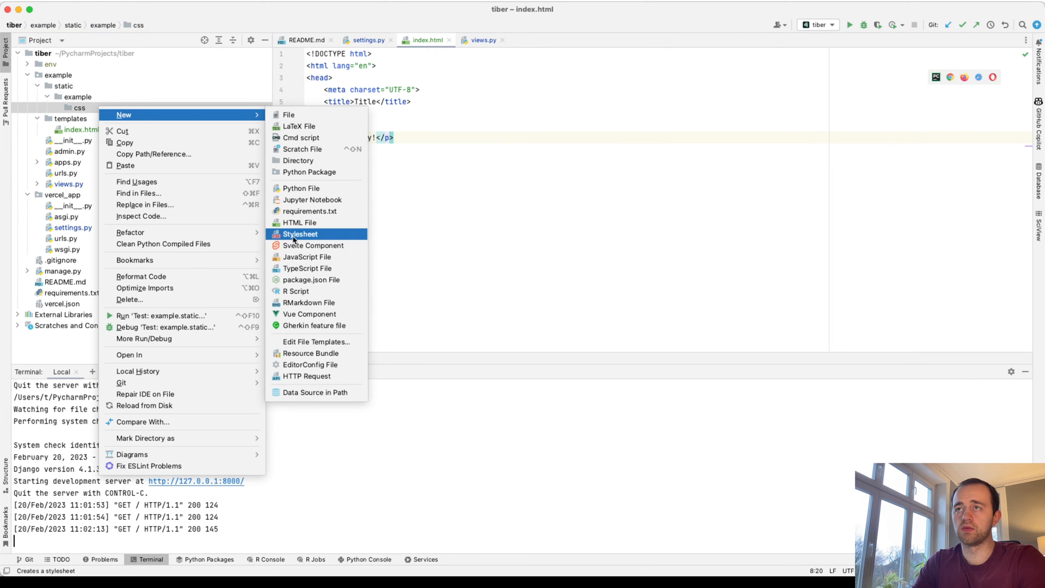
# - Create index.css with a bold, centred, 20px black .main-text rule with 20px margins
pyautogui.click(299, 234)
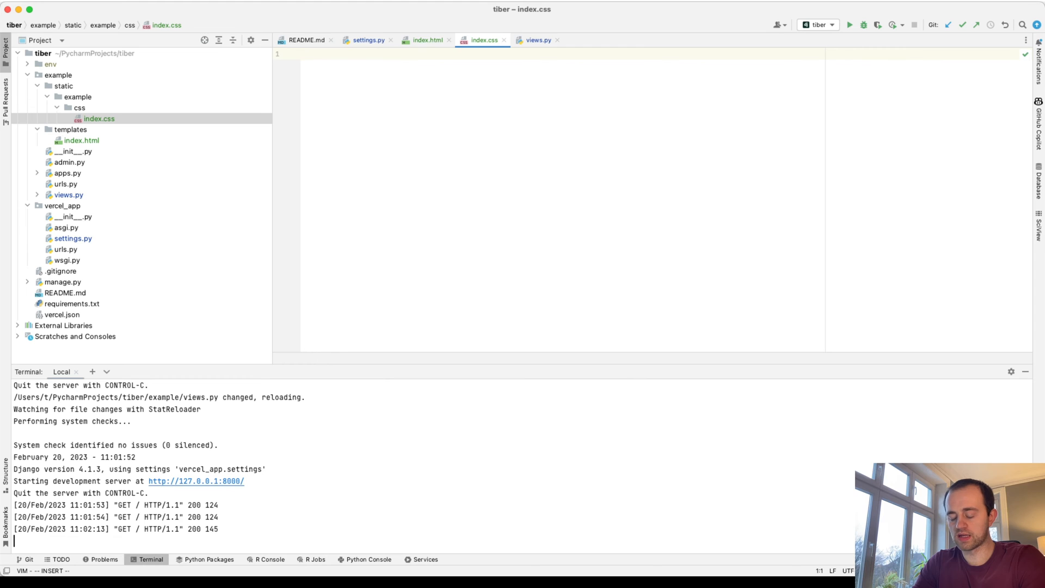
pyautogui.write('.light')
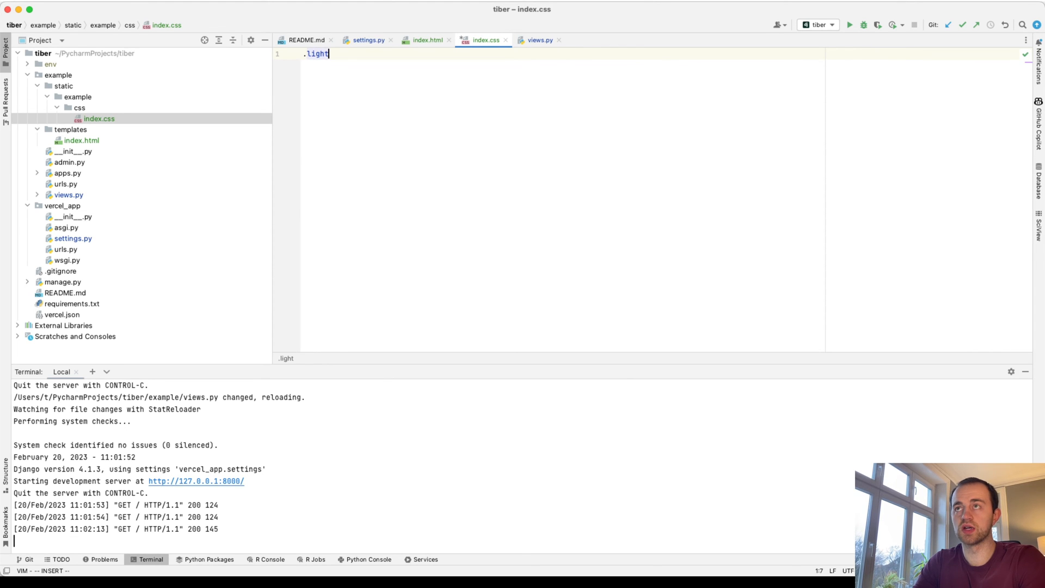
pyautogui.press('BackSpace')
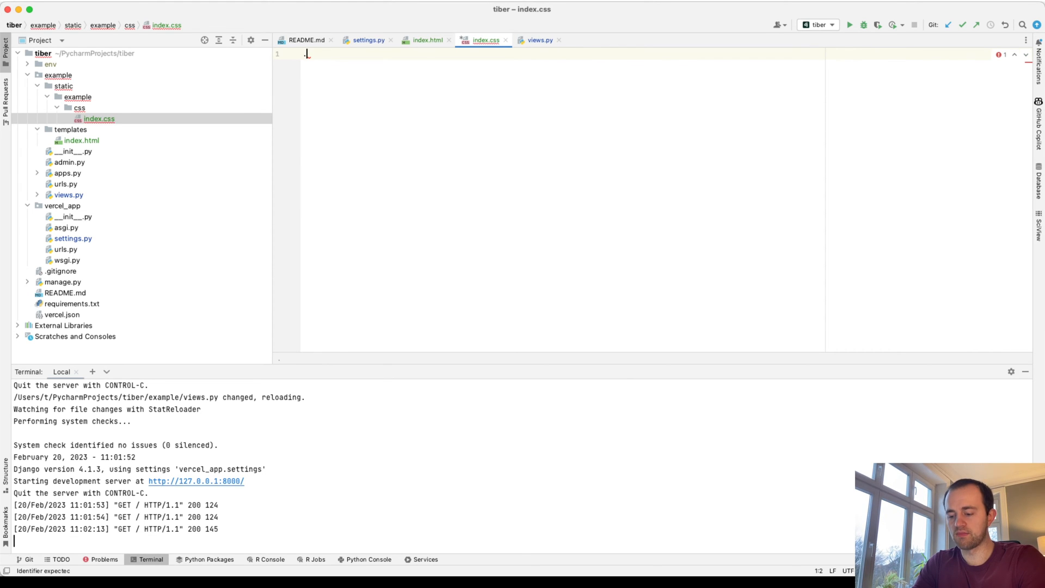
pyautogui.write('.main-tetx')
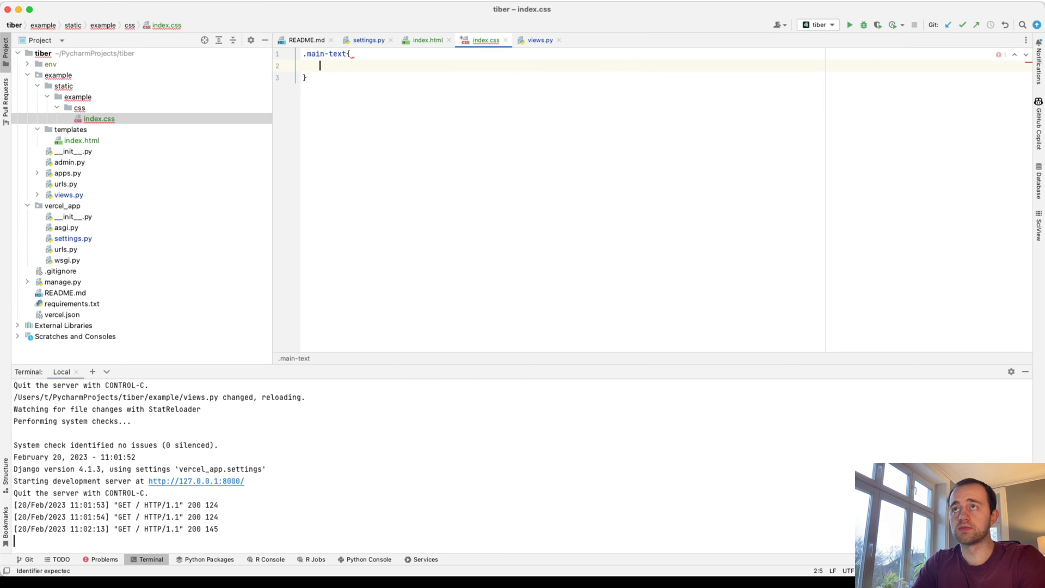
pyautogui.write('background: ;')
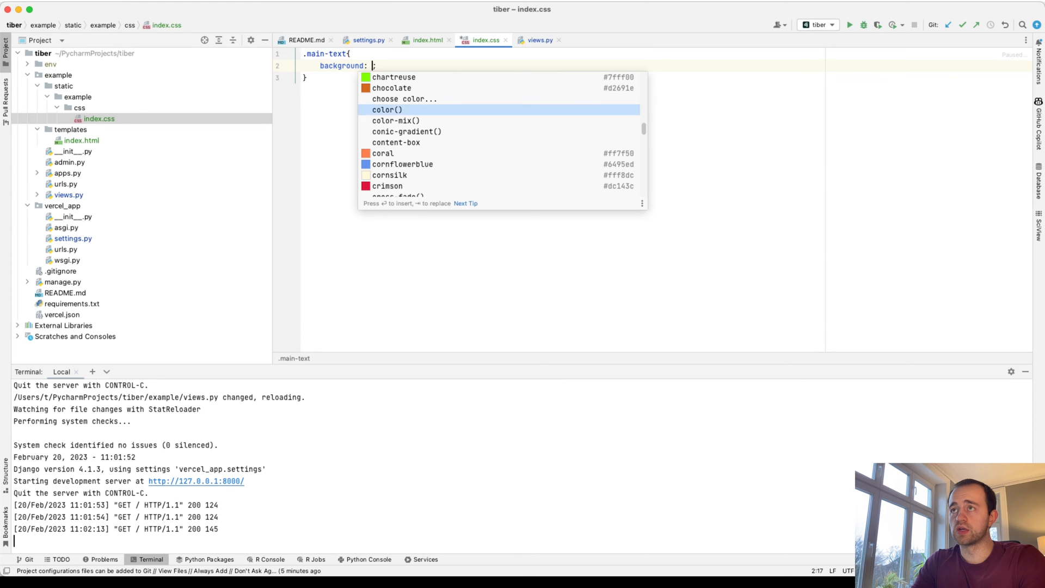
pyautogui.write('color: #000;')
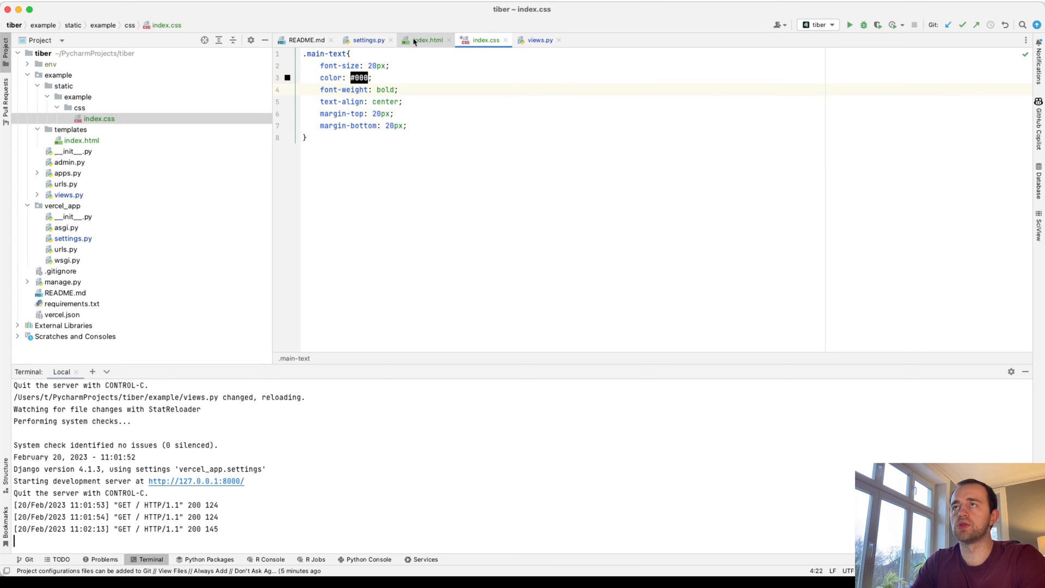
# - Add {% load static %} and a link to 'example/css/index.css' in index.html's head
pyautogui.click(428, 39)
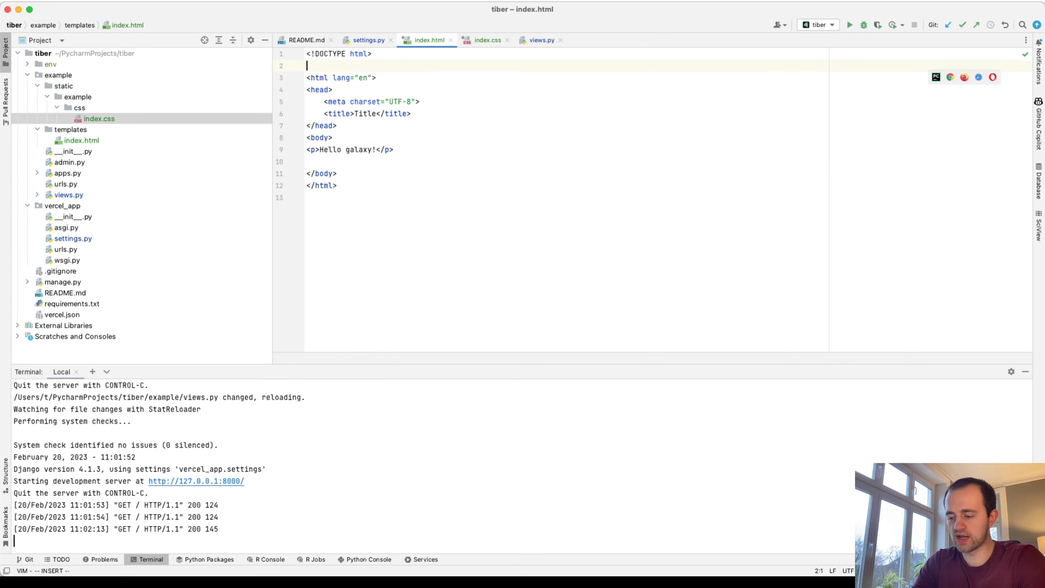
pyautogui.write('{% load')
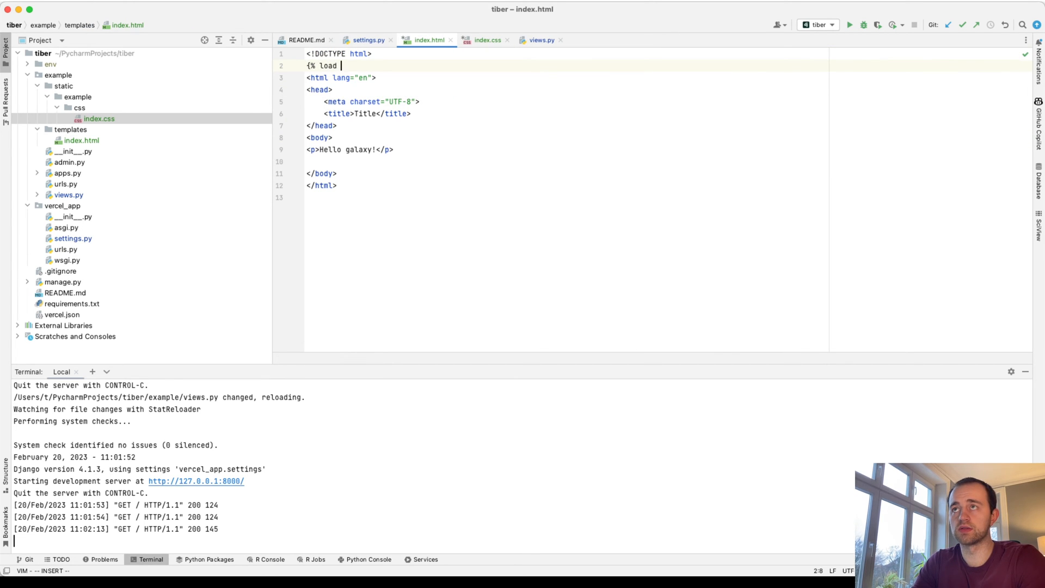
pyautogui.write('static %')
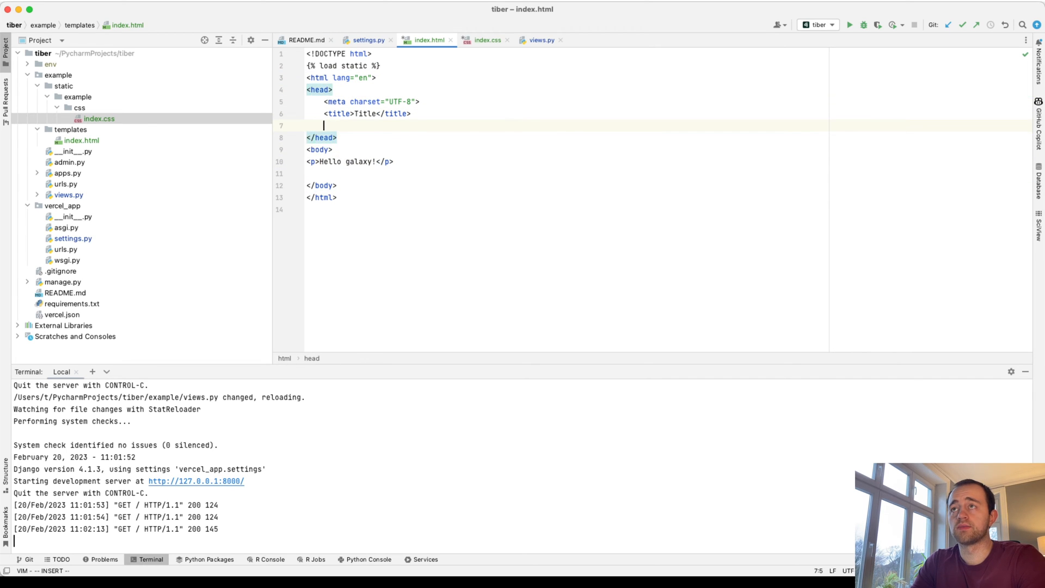
pyautogui.write('<link href="{%')
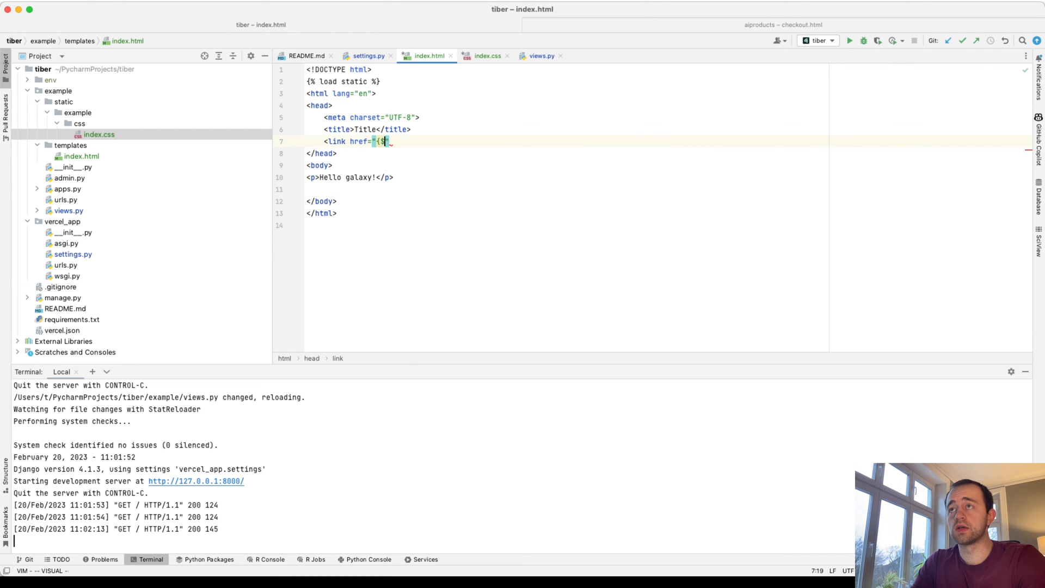
pyautogui.write('load')
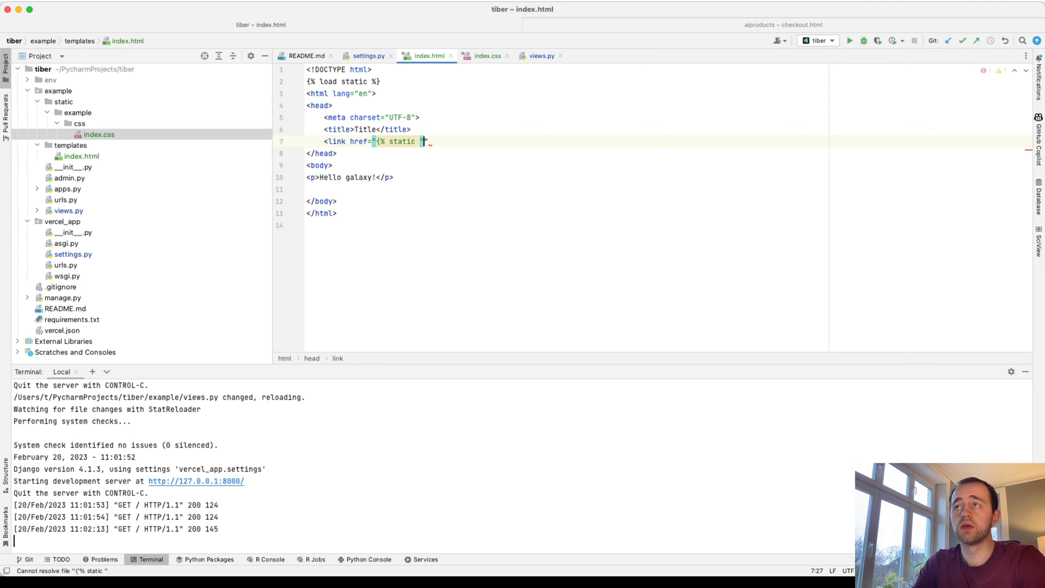
pyautogui.write('exampl"')
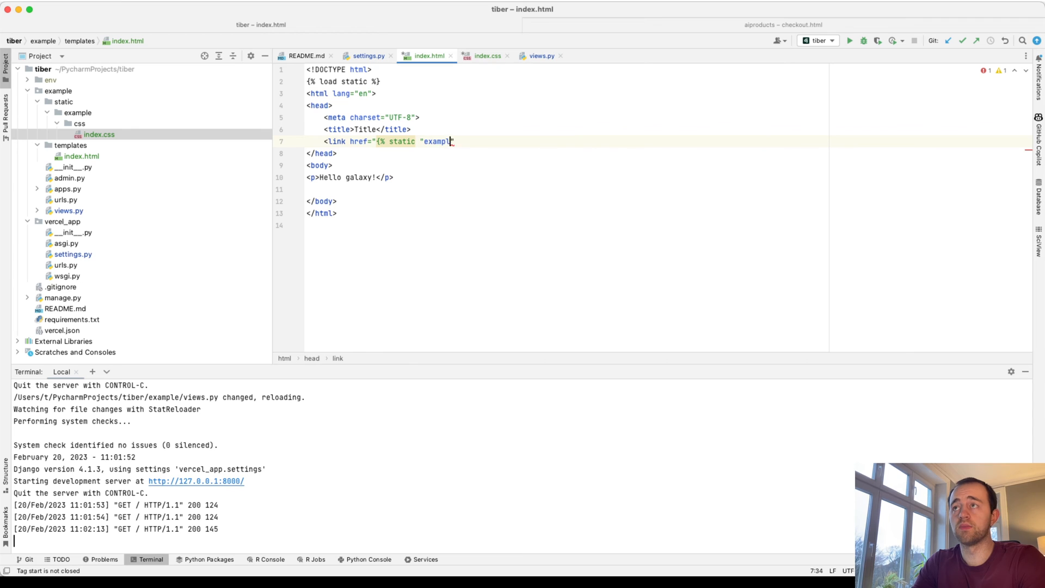
pyautogui.write('e/')
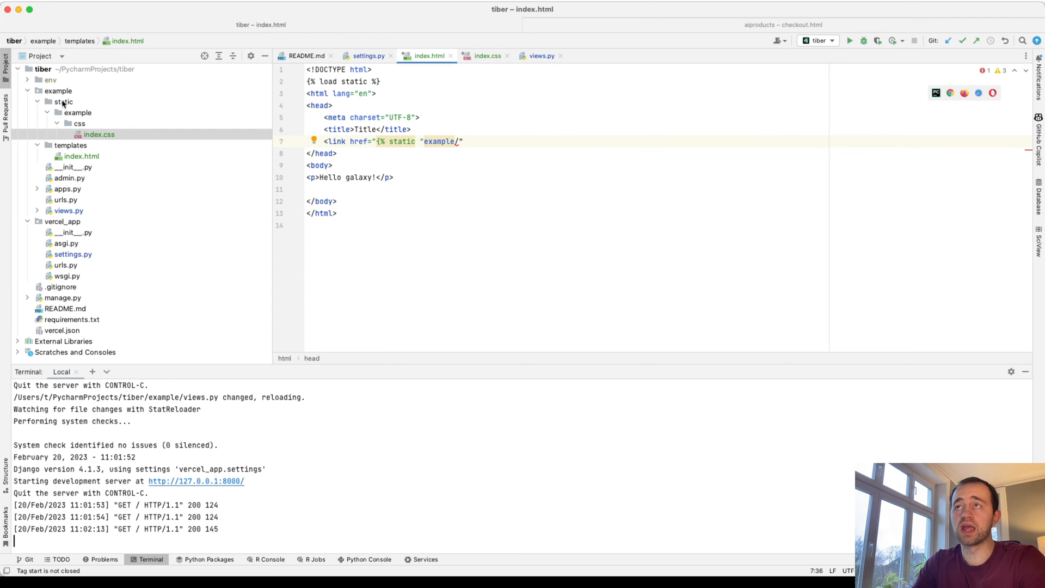
pyautogui.write('csss')
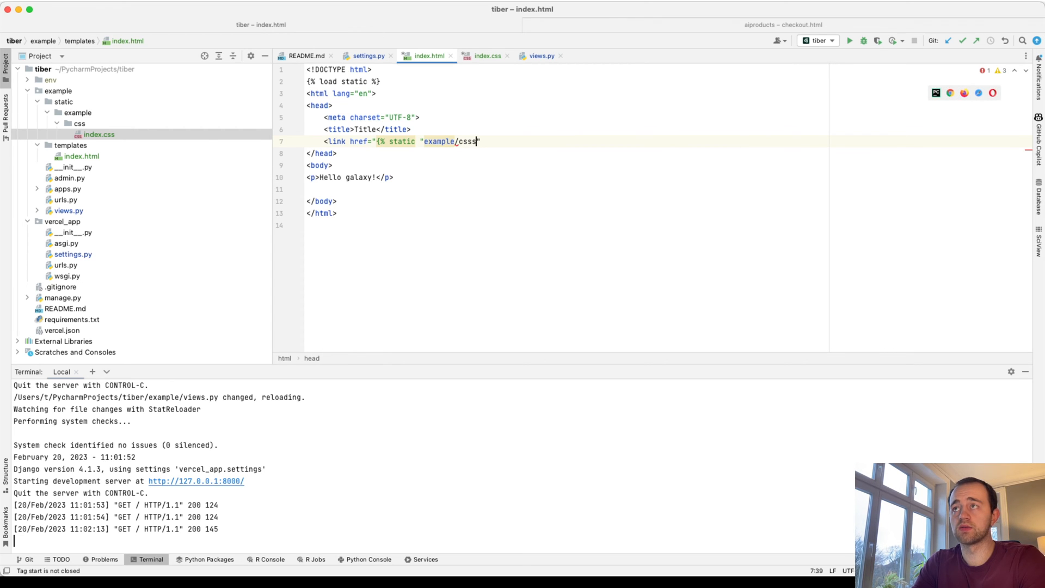
pyautogui.write('/index')
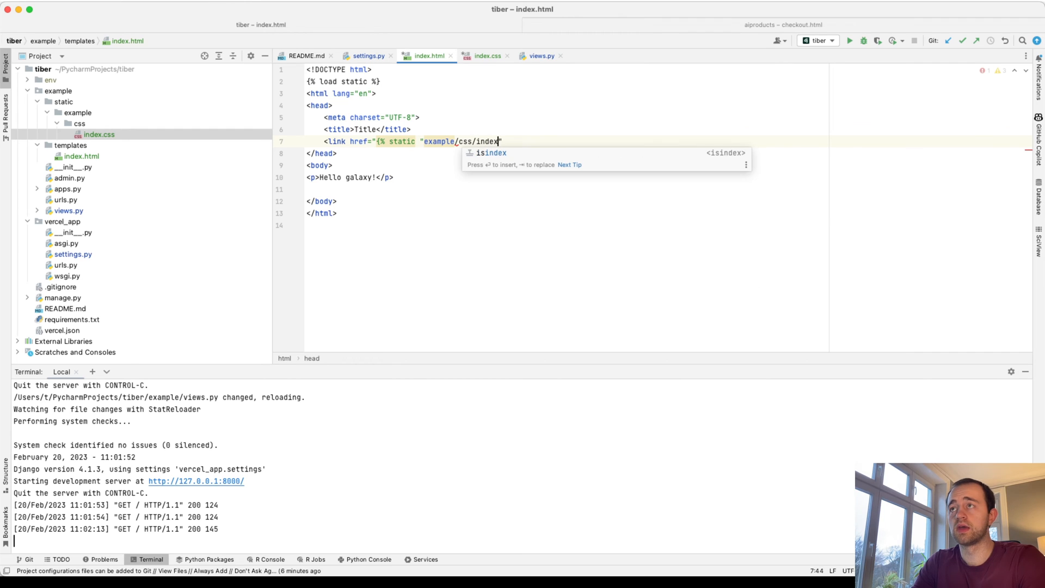
pyautogui.write('.css"')
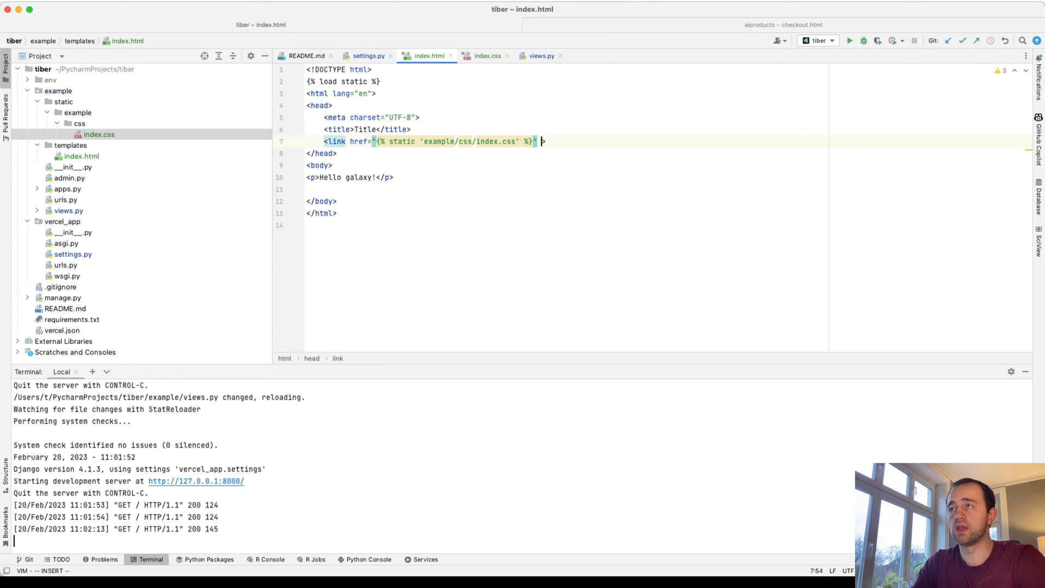
# - Set the link's rel to stylesheet and give the paragraph class="main-text"
pyautogui.write('rel="sty"')
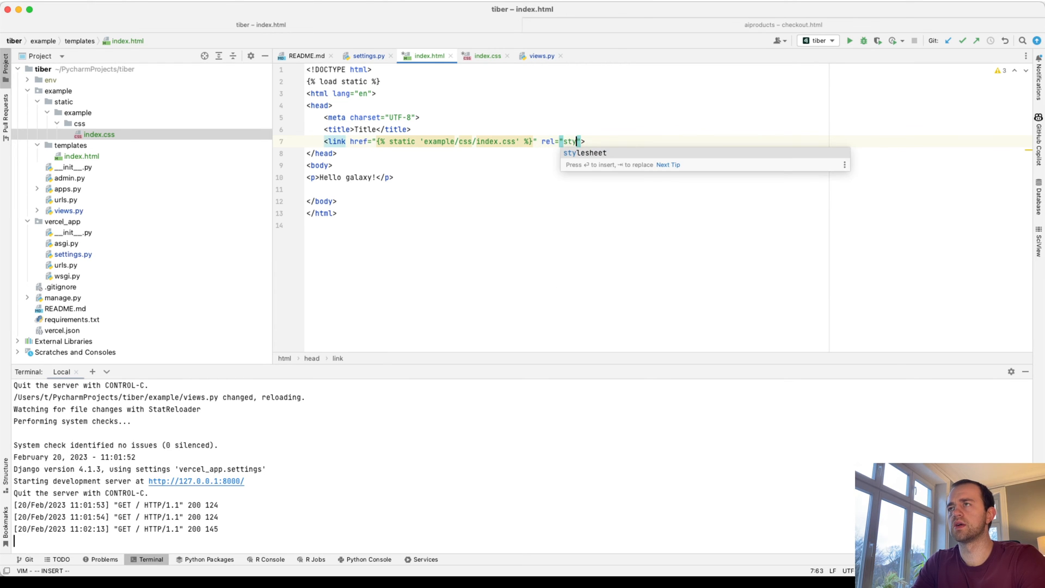
pyautogui.press('Tab')
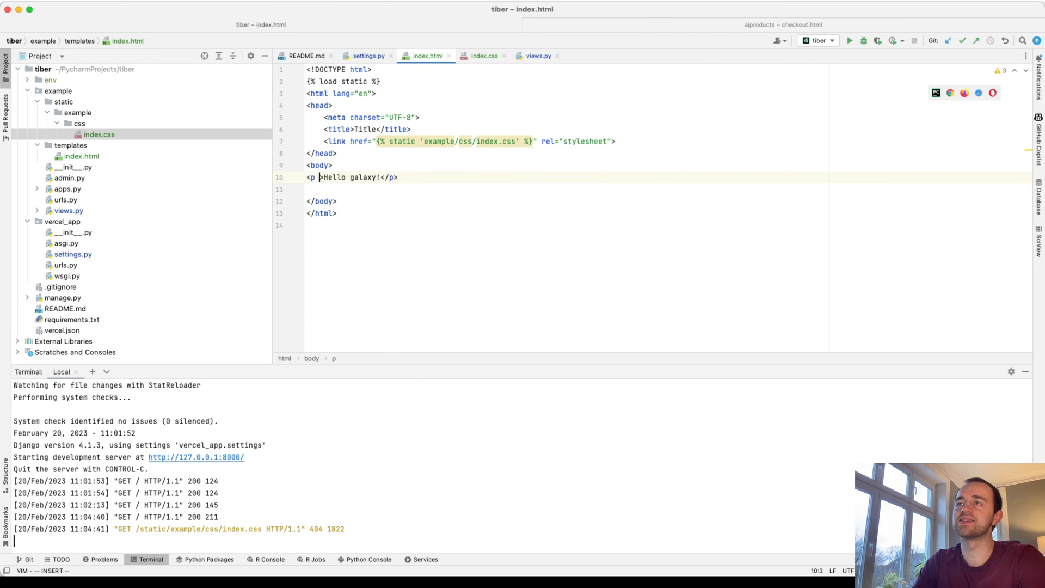
pyautogui.write('class="main-text"')
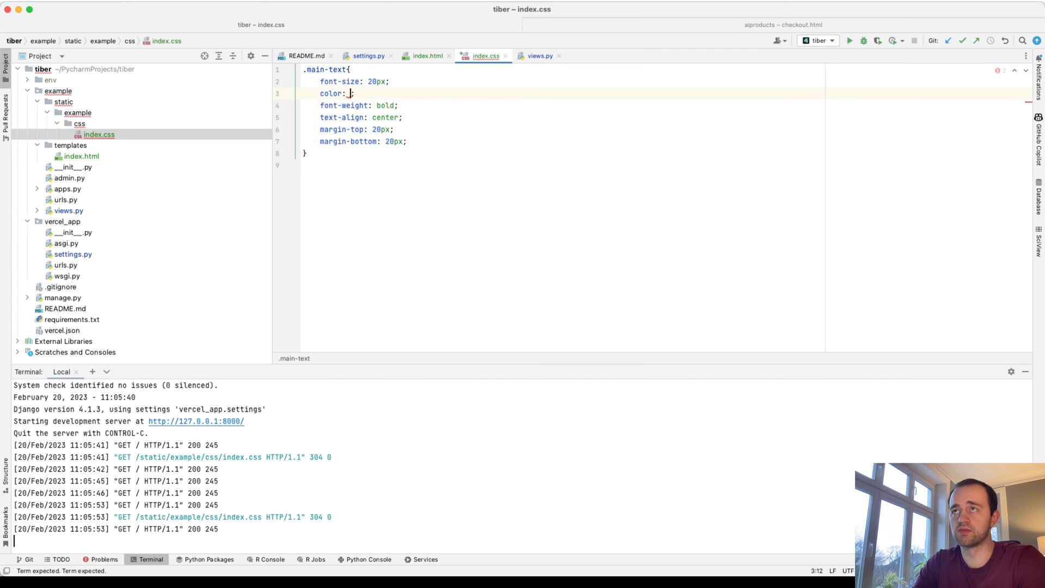
# - Add type="text/css" to the index.html stylesheet link
pyautogui.write('ch')
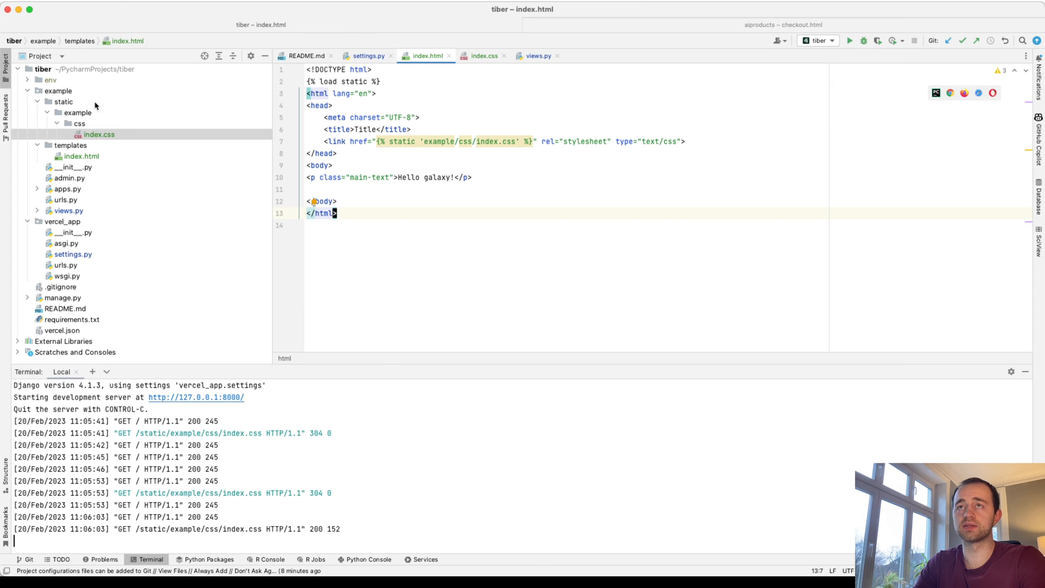
pyautogui.moveTo(383, 37)
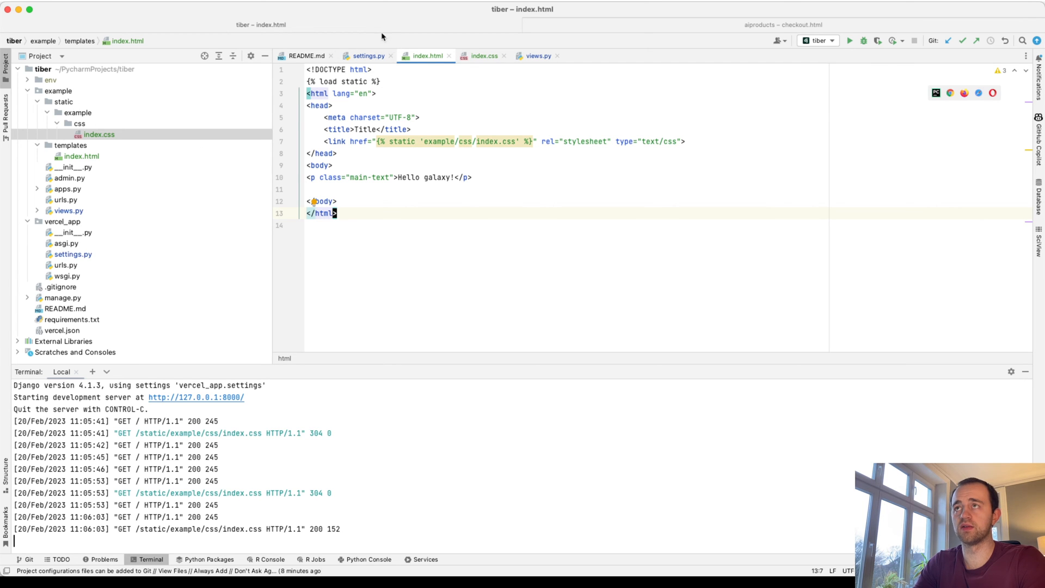
# - Add a VERCEL-only block to settings.py setting STATIC_ROOT to staticfiles with WhiteNoise compressed storage
pyautogui.click(368, 55)
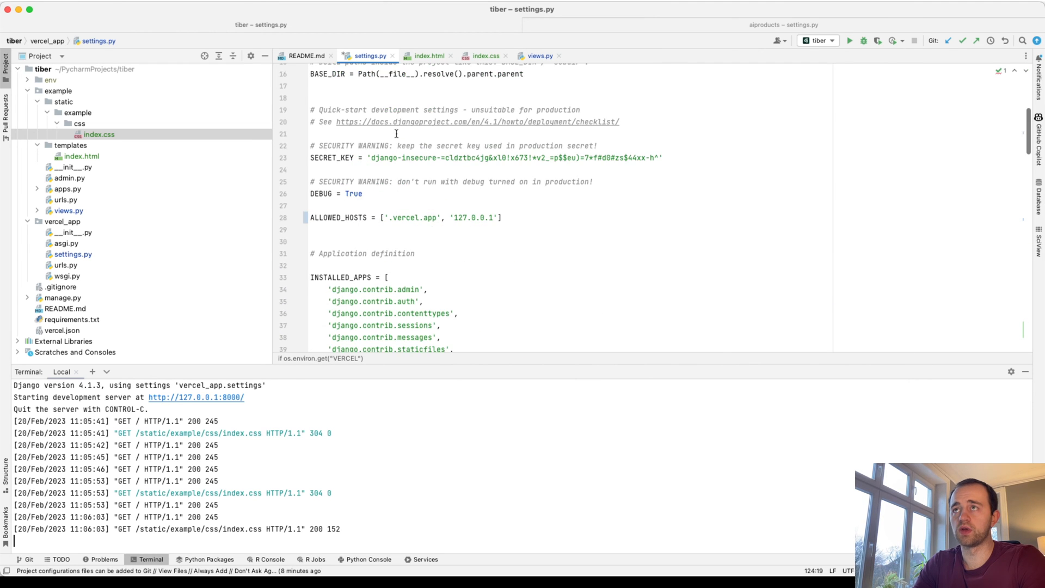
pyautogui.write('in')
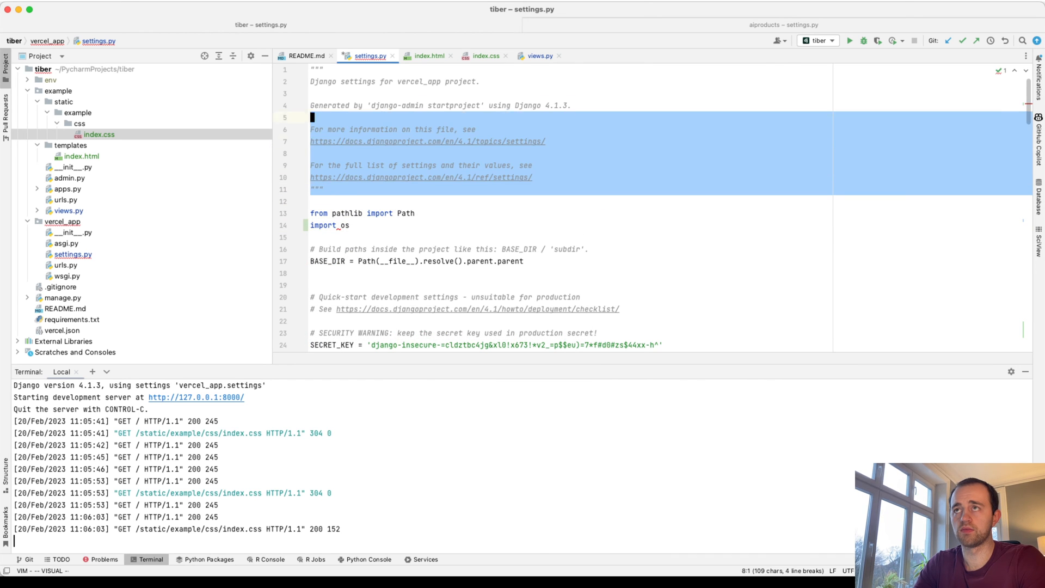
pyautogui.scroll(-3)
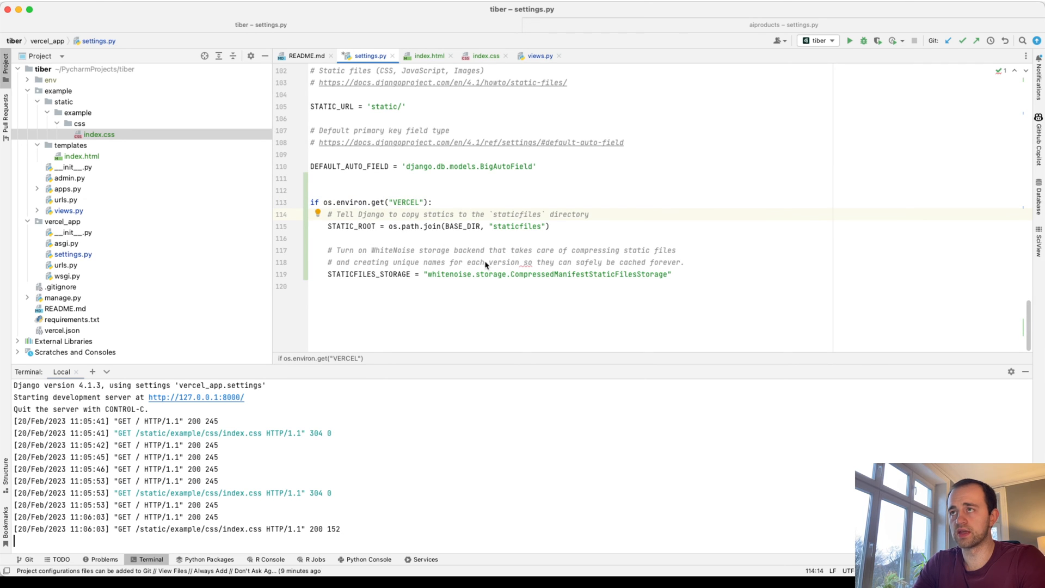
pyautogui.moveTo(440, 276)
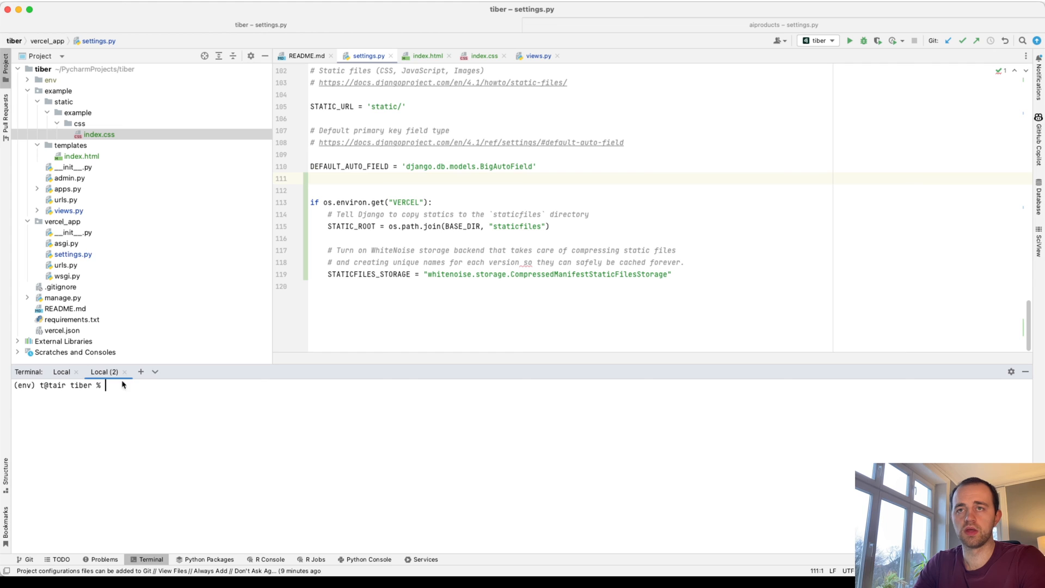
# - Install whitenoise with pip and freeze requirements.txt to include whitenoise==6.3.0
pyautogui.write('pip in')
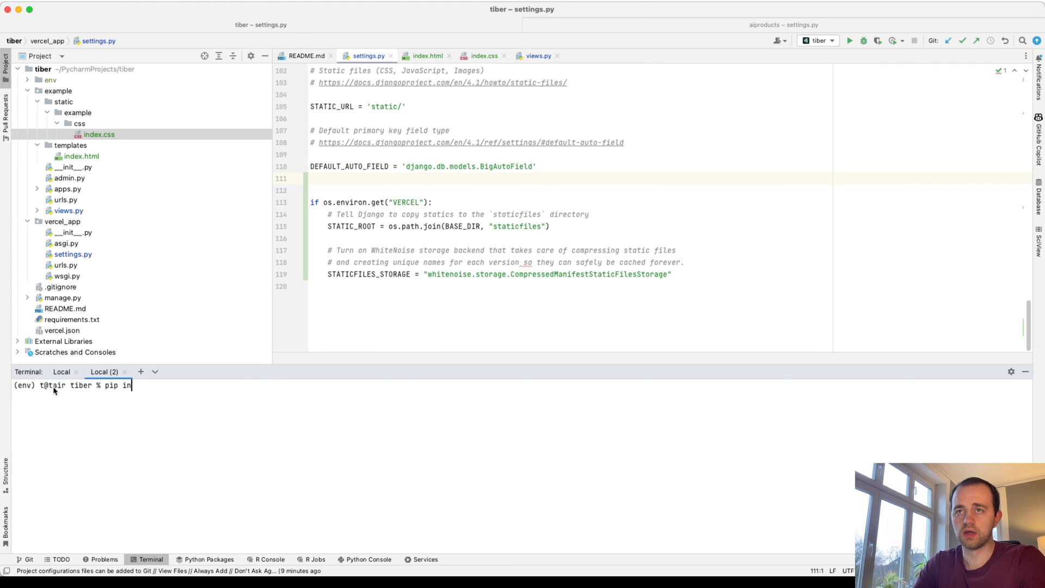
pyautogui.write('stall whitenoise')
pyautogui.write('pip freeze > requirements.txt')
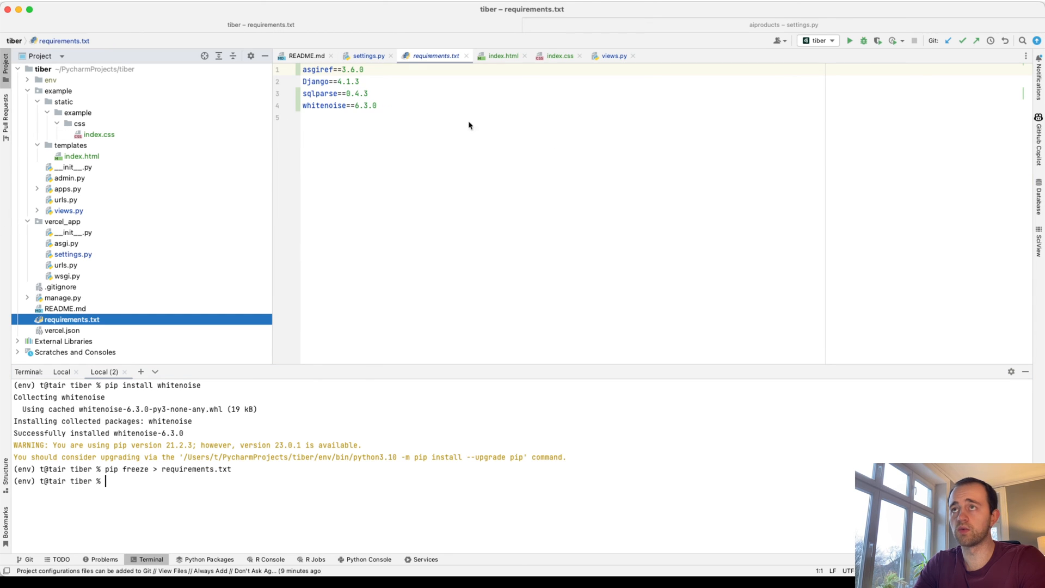
# - Review the index.html, index.css and settings.py tabs again
pyautogui.click(504, 56)
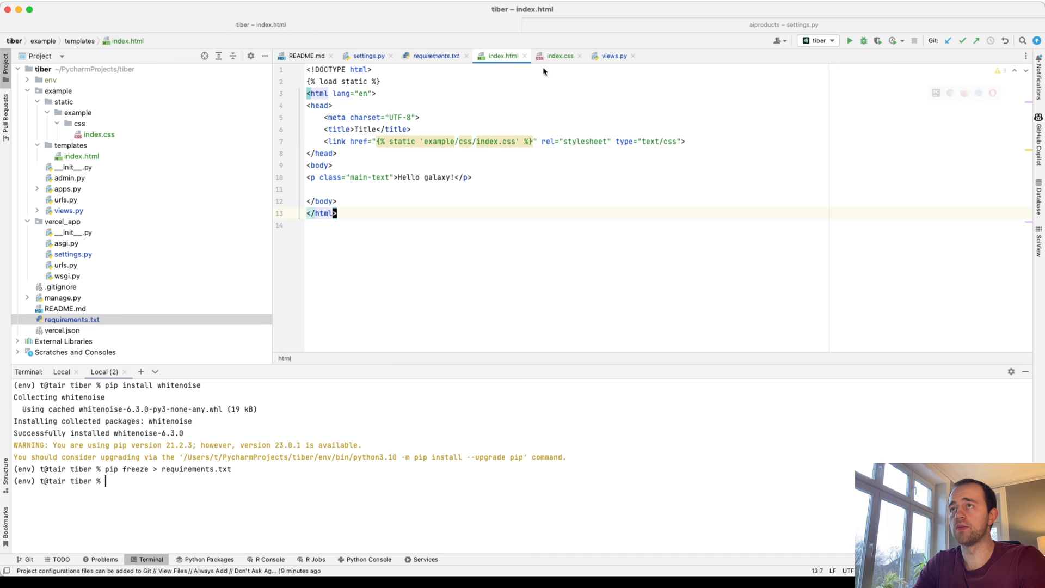
pyautogui.click(560, 56)
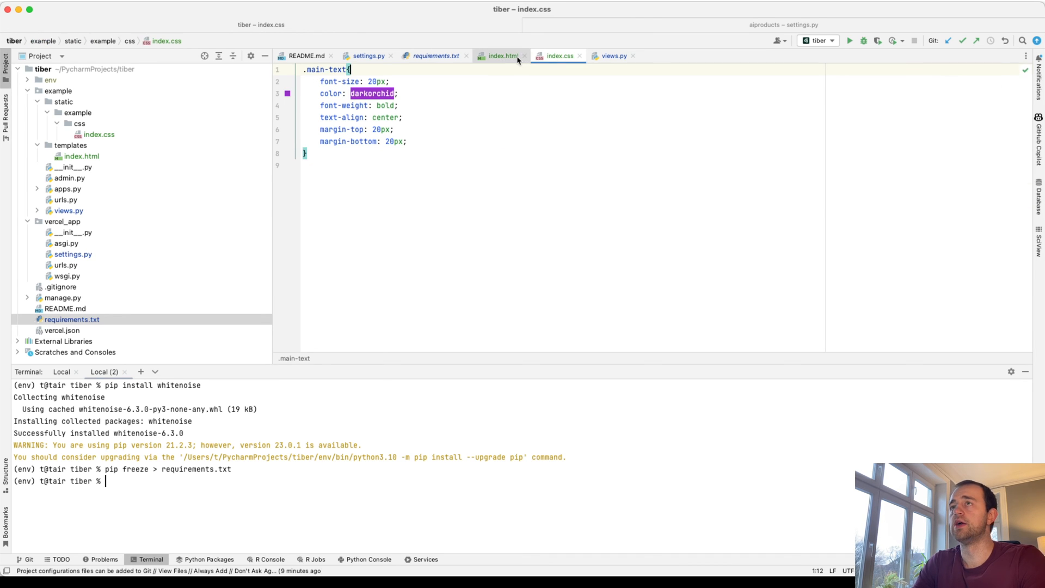
pyautogui.click(368, 56)
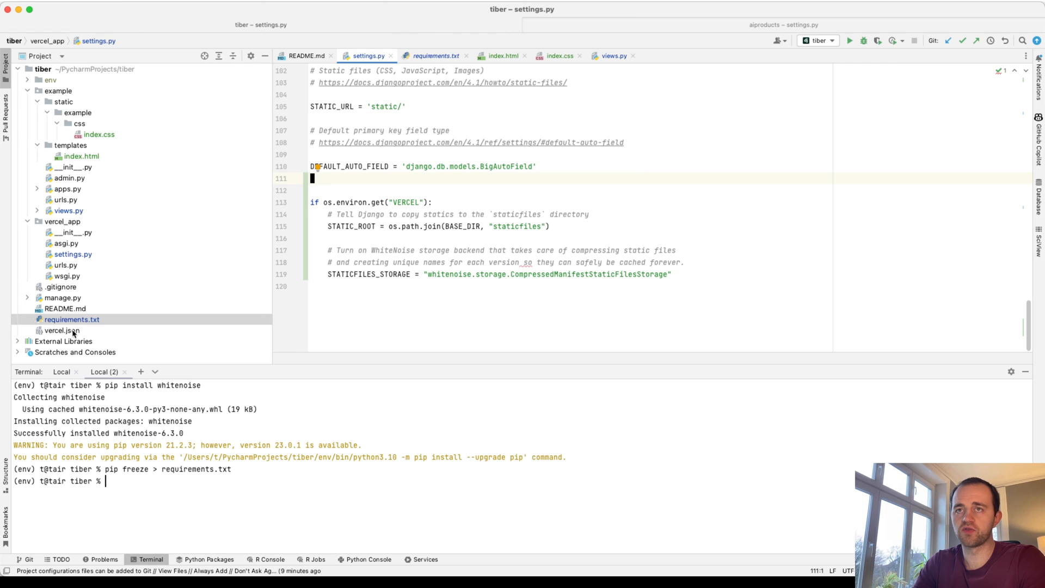
pyautogui.click(61, 331)
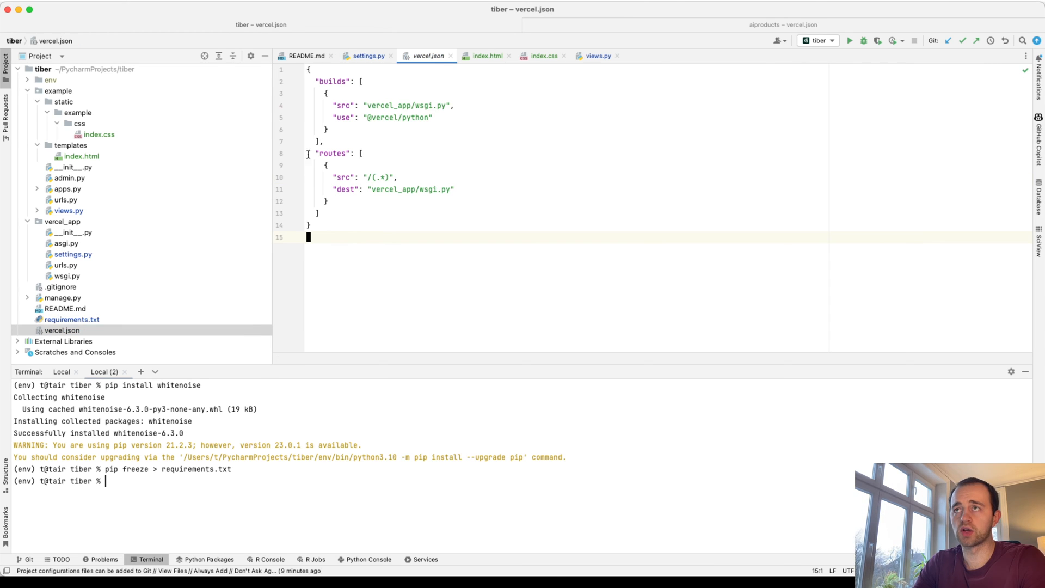
pyautogui.press('cmd+a')
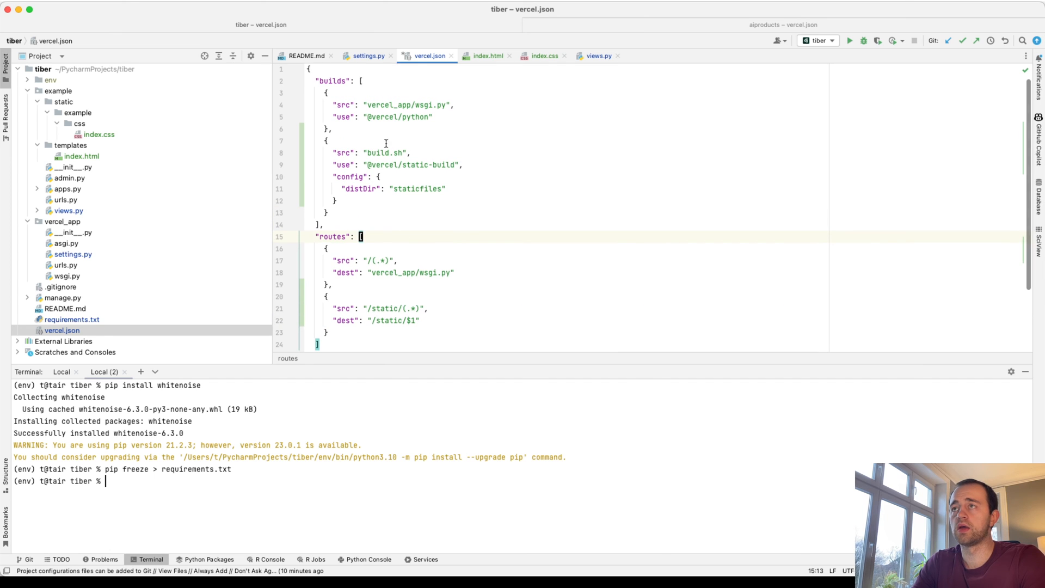
pyautogui.moveTo(305, 128)
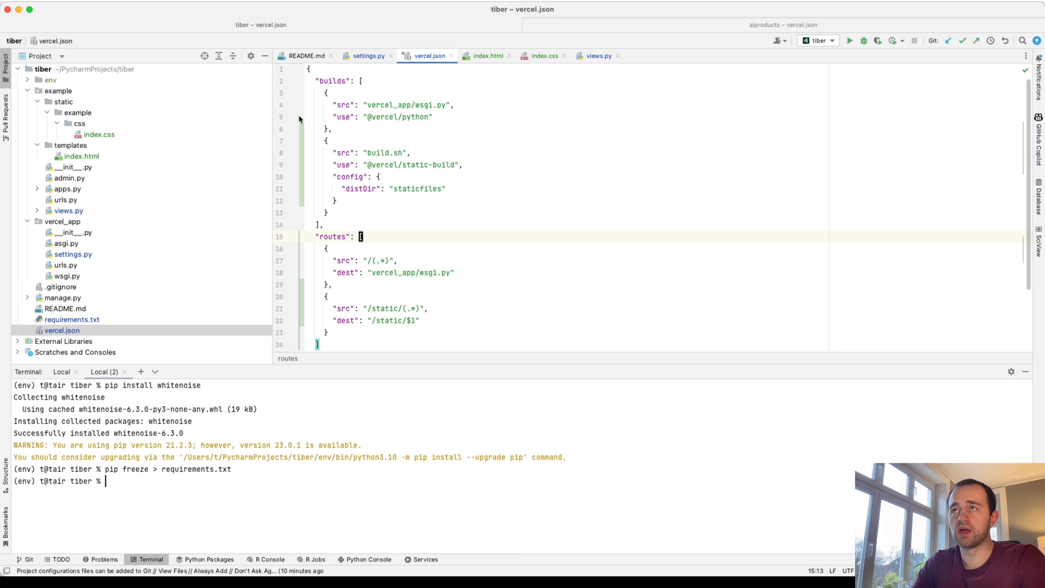
pyautogui.moveTo(468, 121)
pyautogui.write('b')
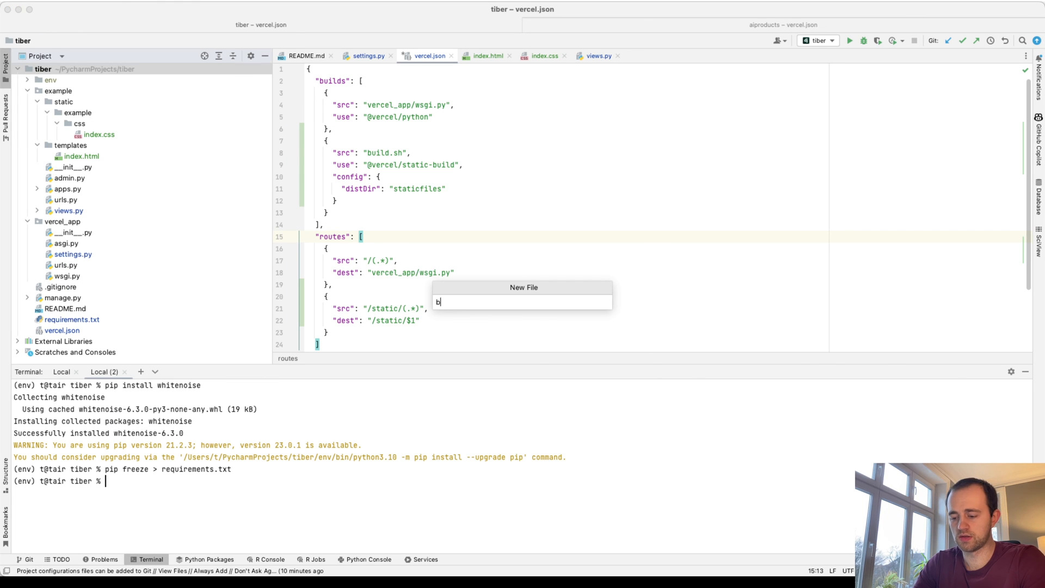
# - Create build.sh at the project root and collectstatic into staticfiles
pyautogui.write('uild.s')
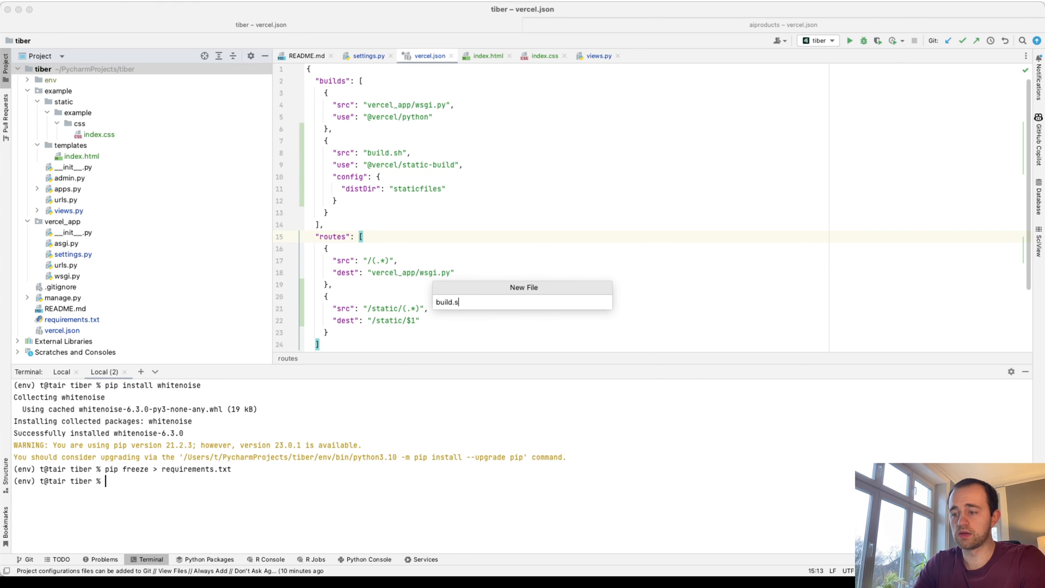
pyautogui.press('enter')
pyautogui.write('dj collectstatic')
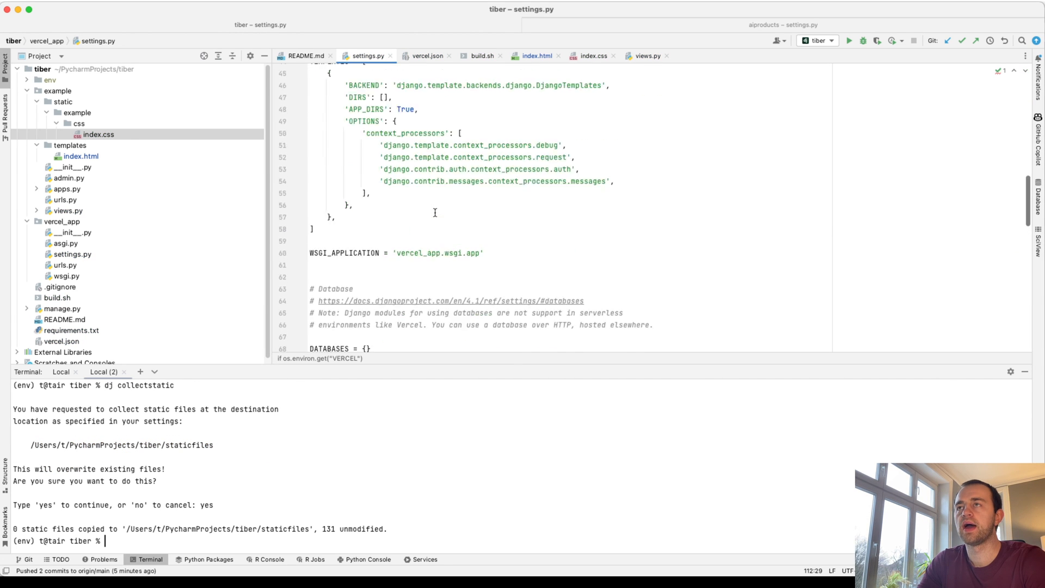
# - Commit settings.py with message "Fist commit." and push it to origin main
pyautogui.scroll(3)
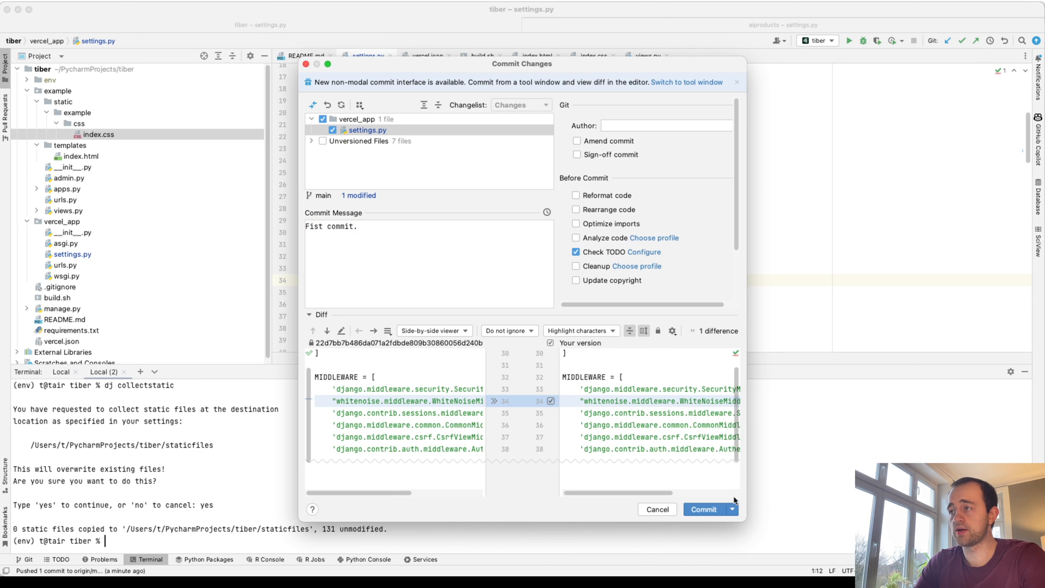
pyautogui.click(703, 509)
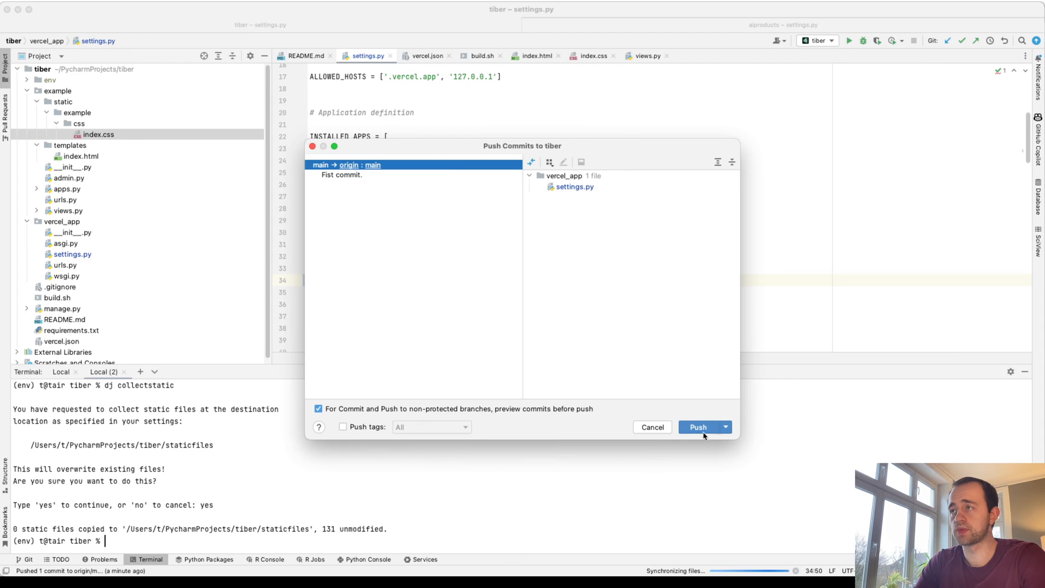